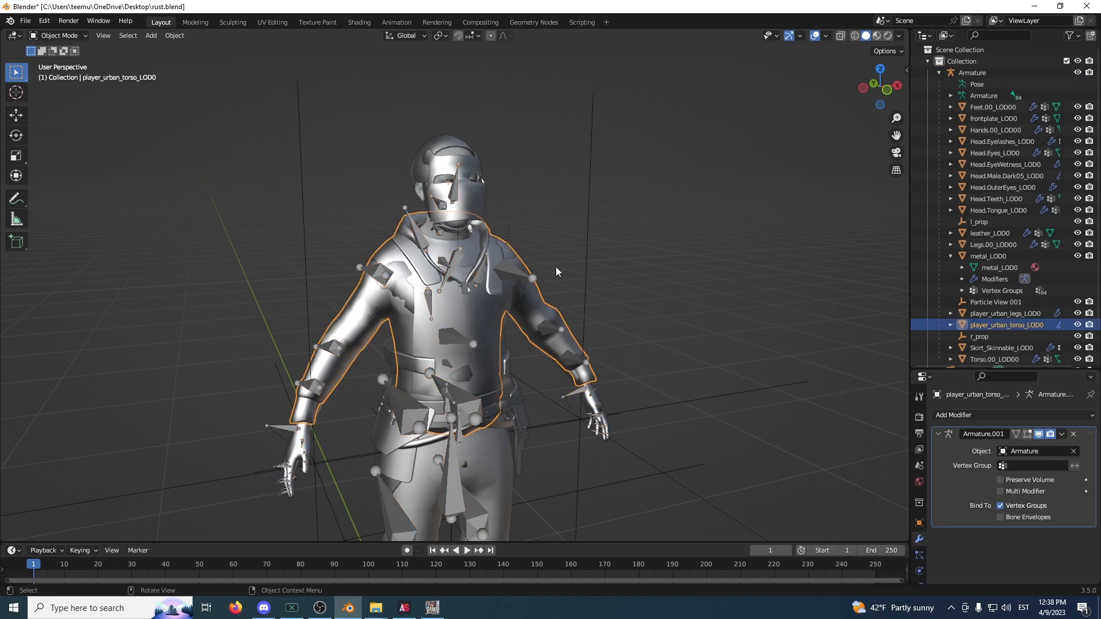
Start an FBX import from the File > Import menu
click(59, 35)
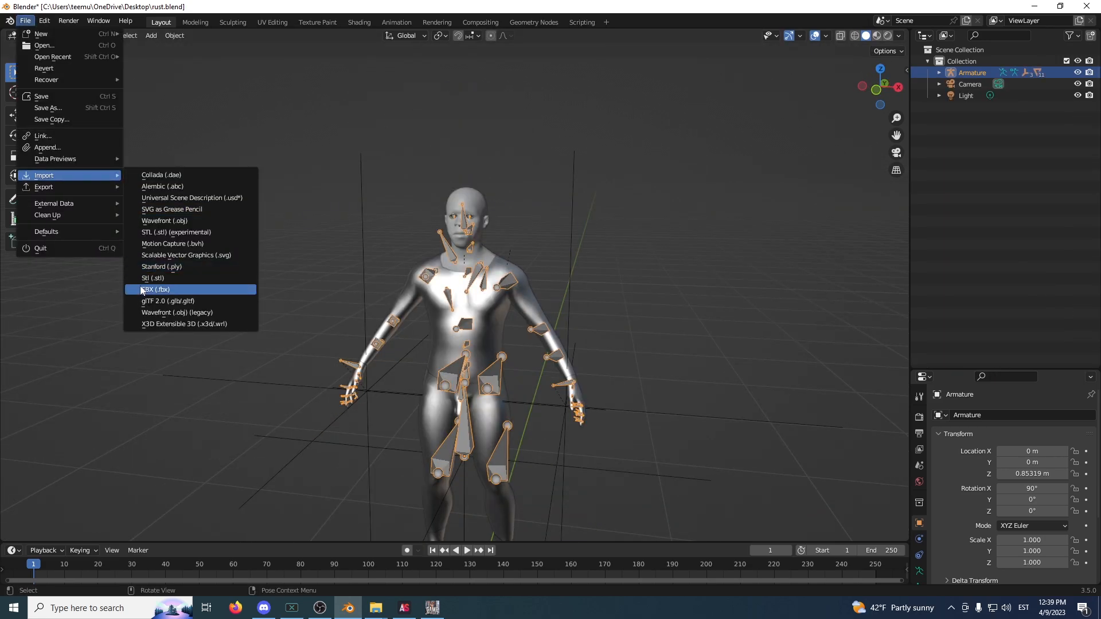
Browse to the rust item mask folder and import mask.metal.fbx
click(155, 289)
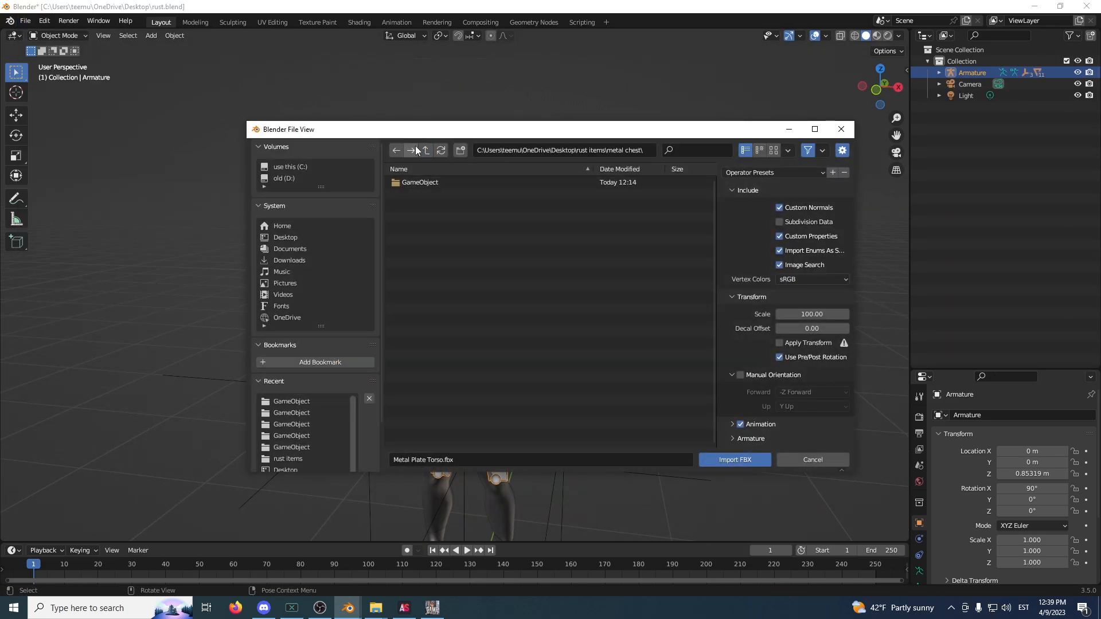
click(410, 150)
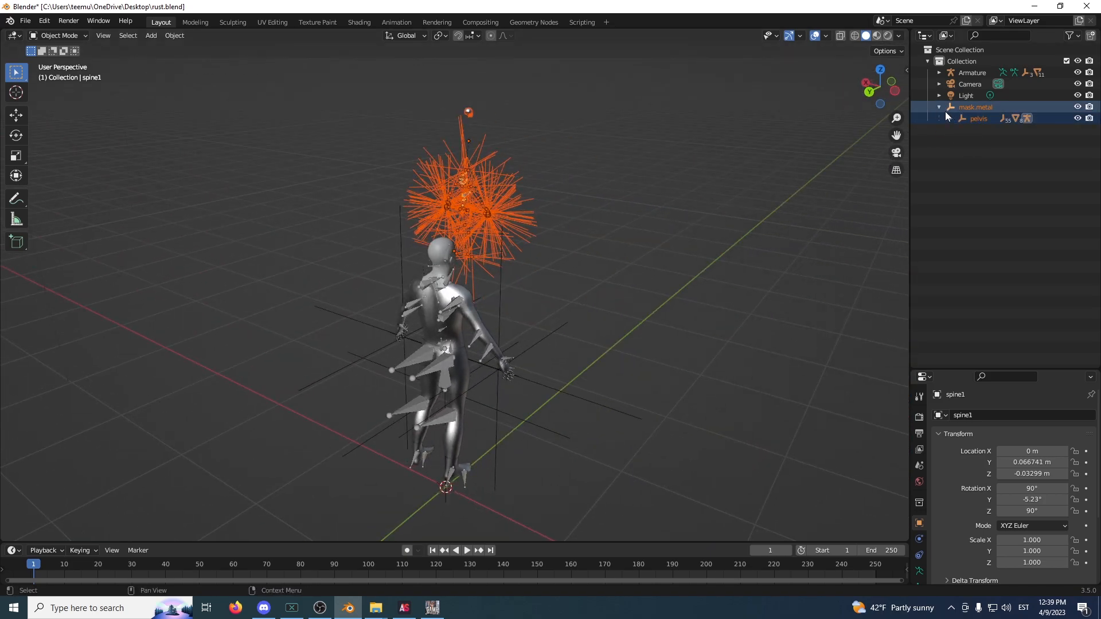
Unparent both LOD0.001 meshes keeping transforms, then delete the mask.metal hierarchy
click(950, 118)
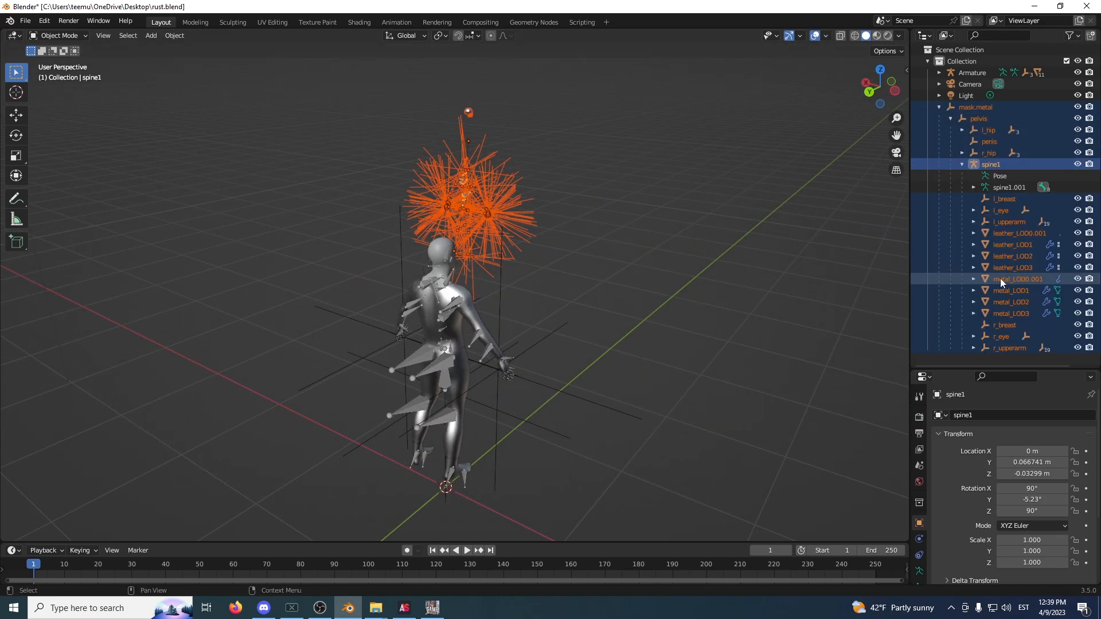
click(1012, 244)
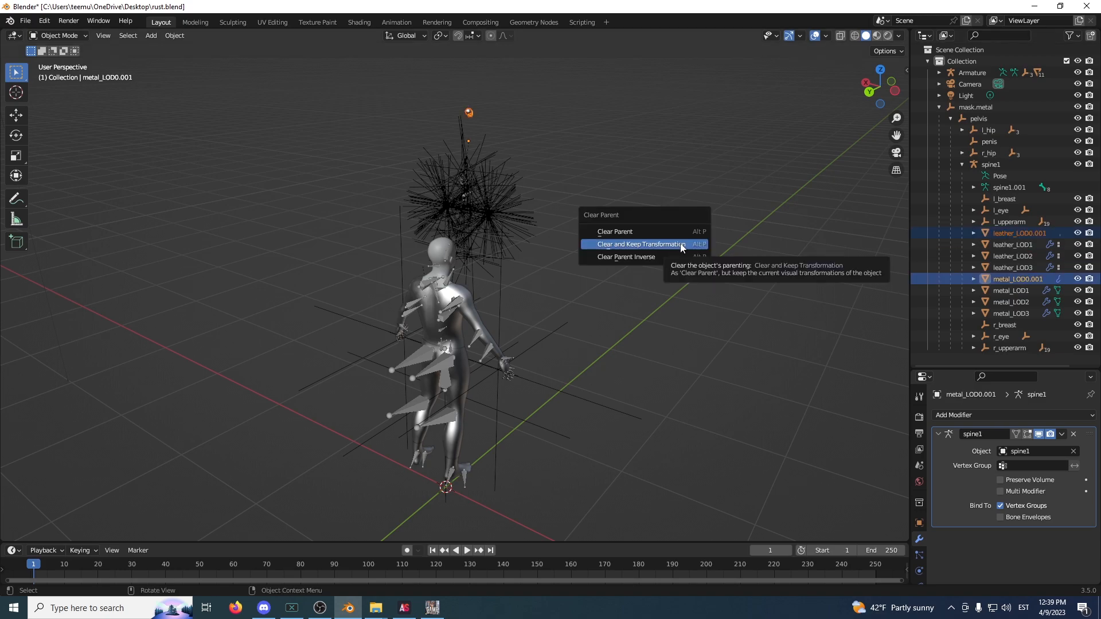
click(638, 244)
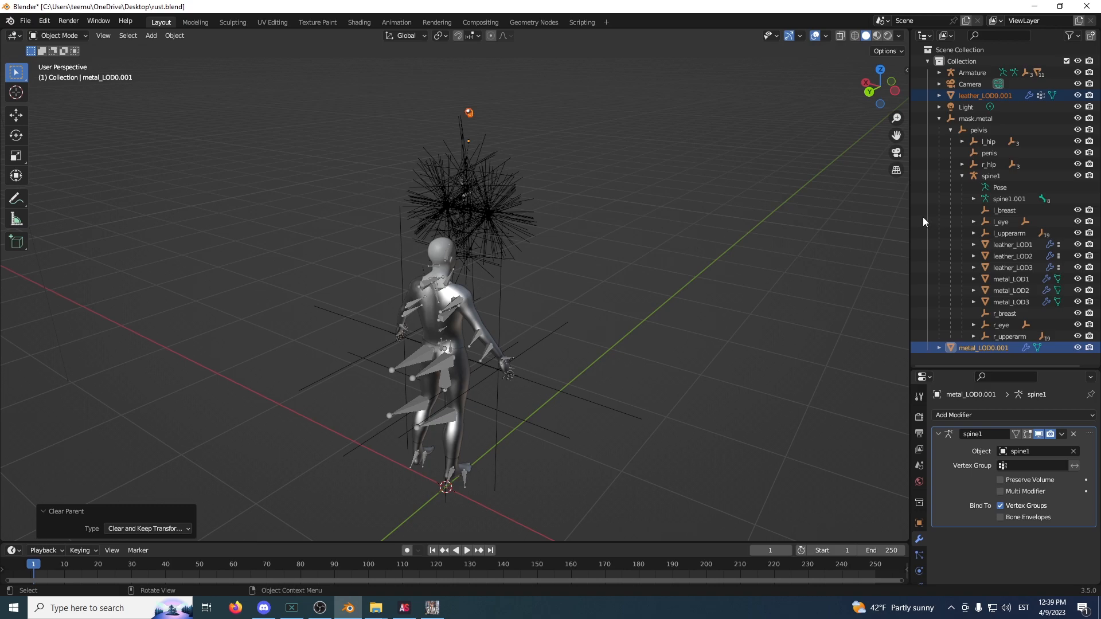
right_click(975, 118)
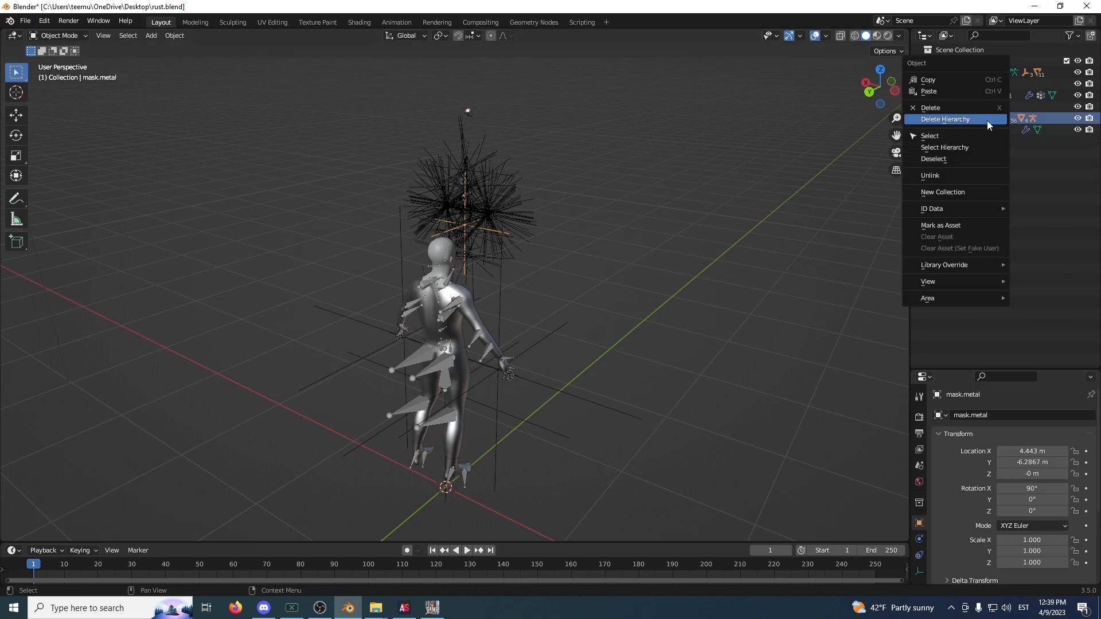
click(944, 119)
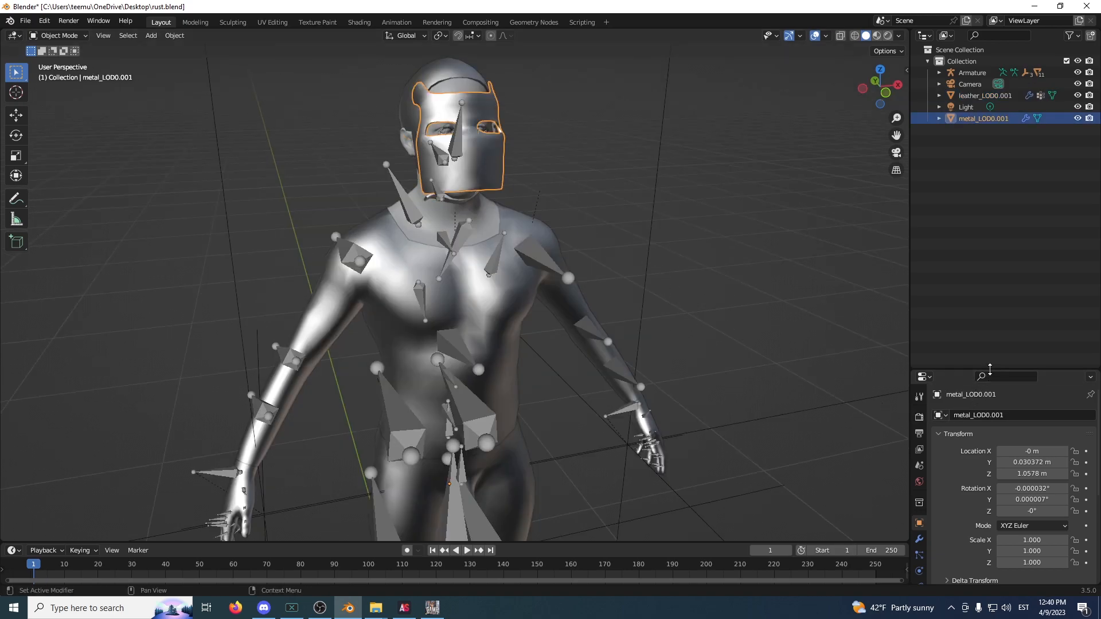
Show the armature bones through the body and inspect leather_LOD0.001's vertex groups
click(917, 466)
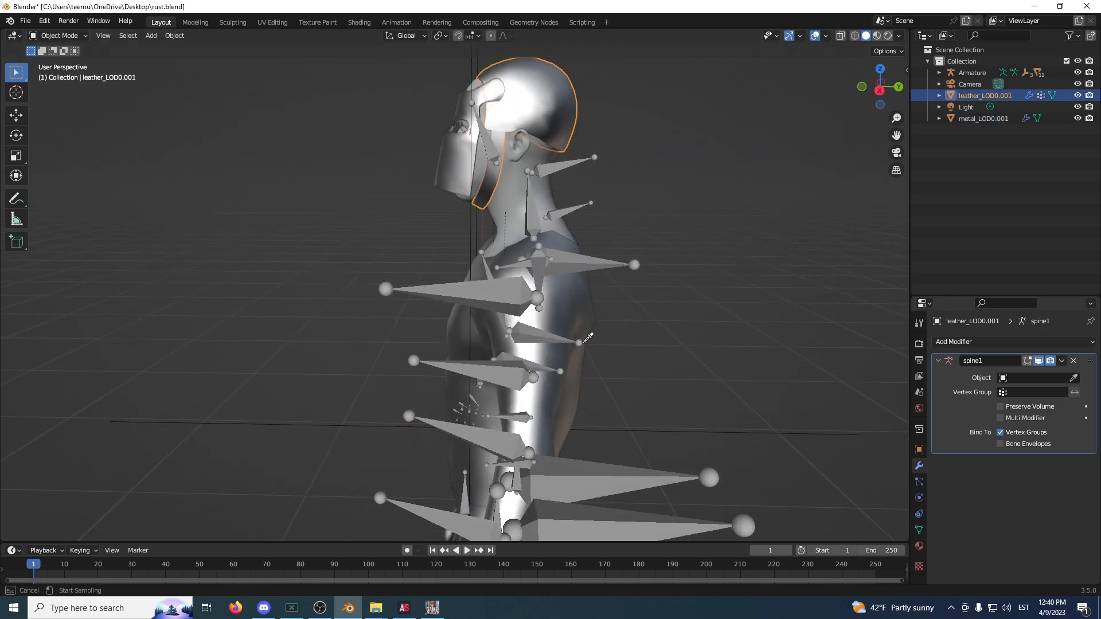
click(972, 73)
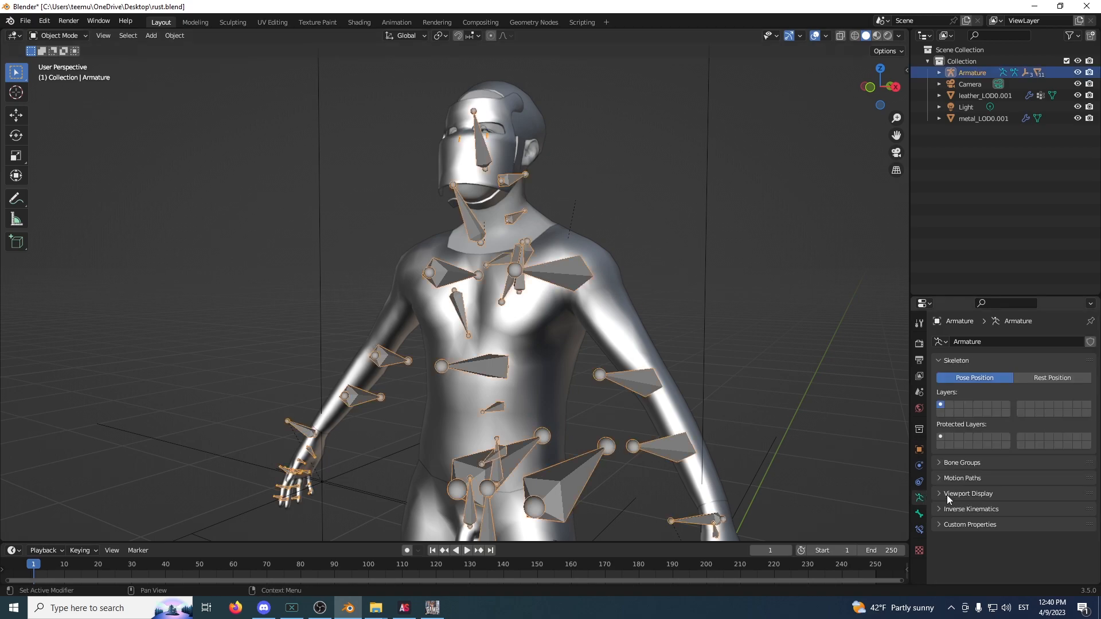
click(967, 493)
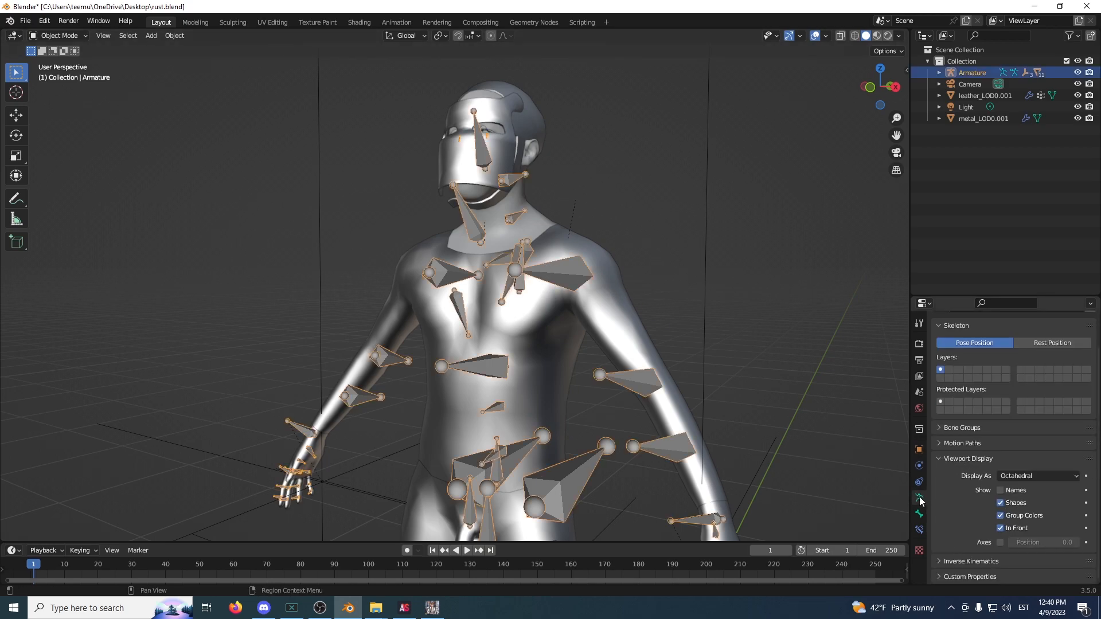
click(1000, 528)
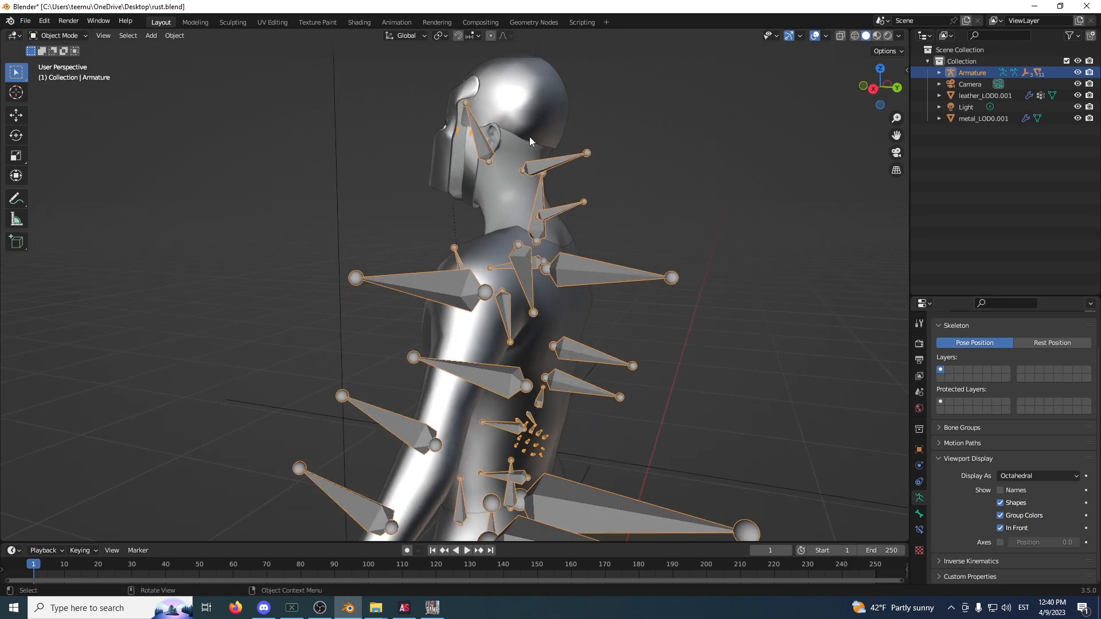
click(60, 35)
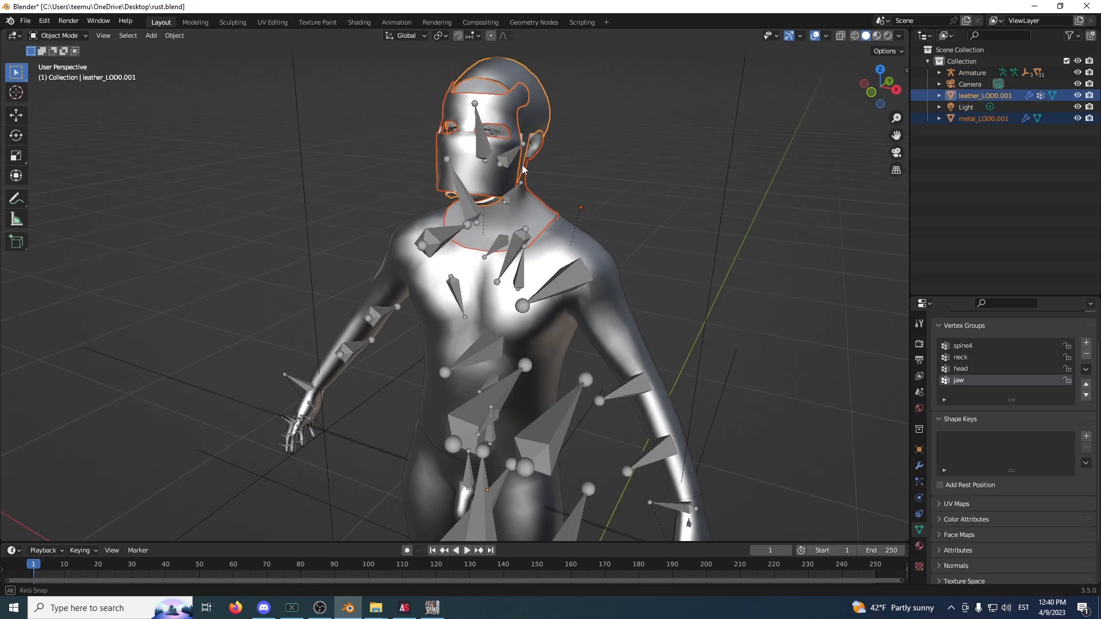
Parent metal_LOD0.001 to Armature via Armature Deform With Empty Groups
click(972, 73)
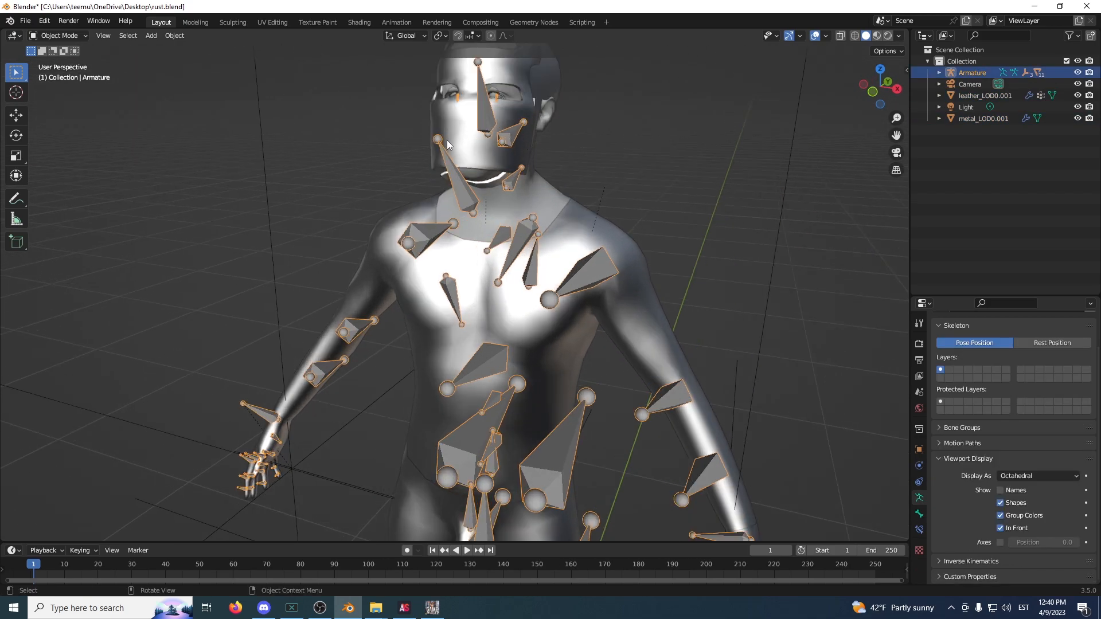
click(983, 118)
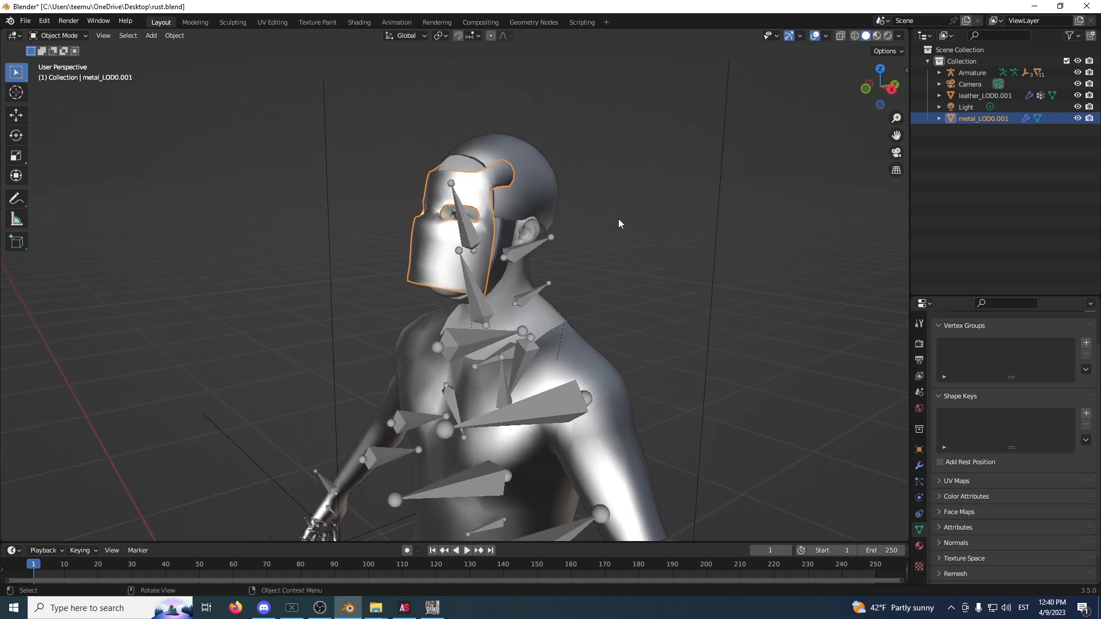
click(919, 469)
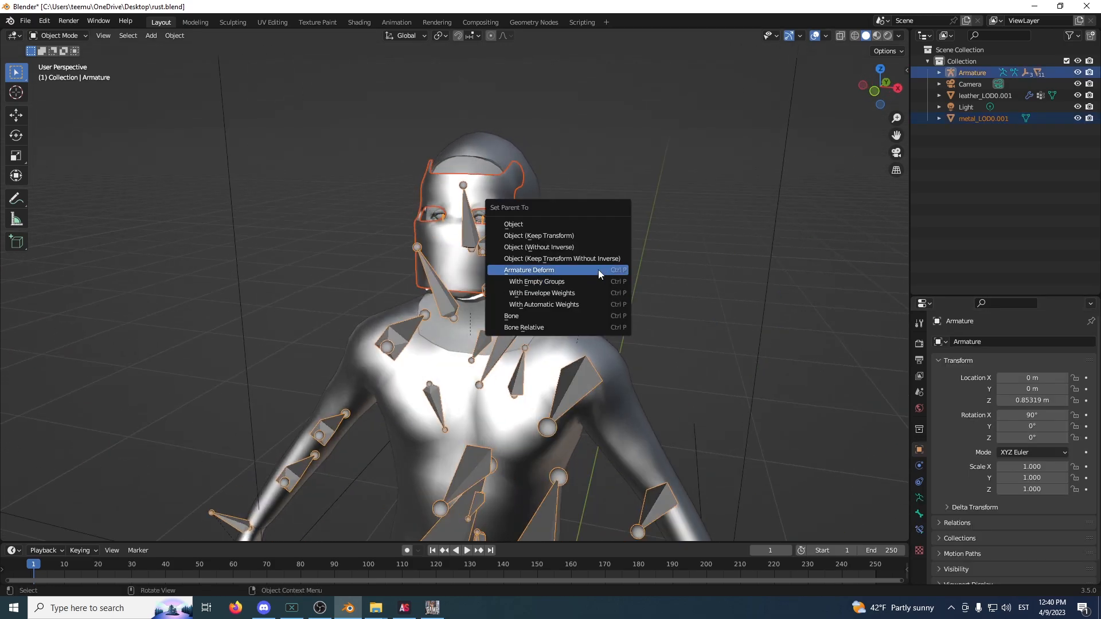
mouse_move(575, 281)
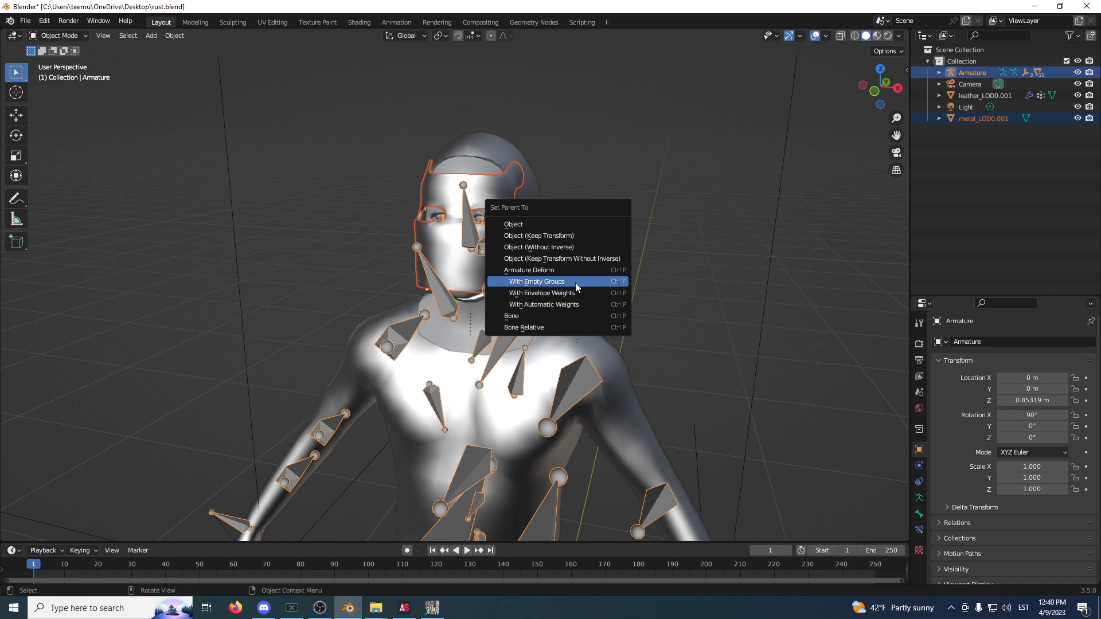
click(538, 281)
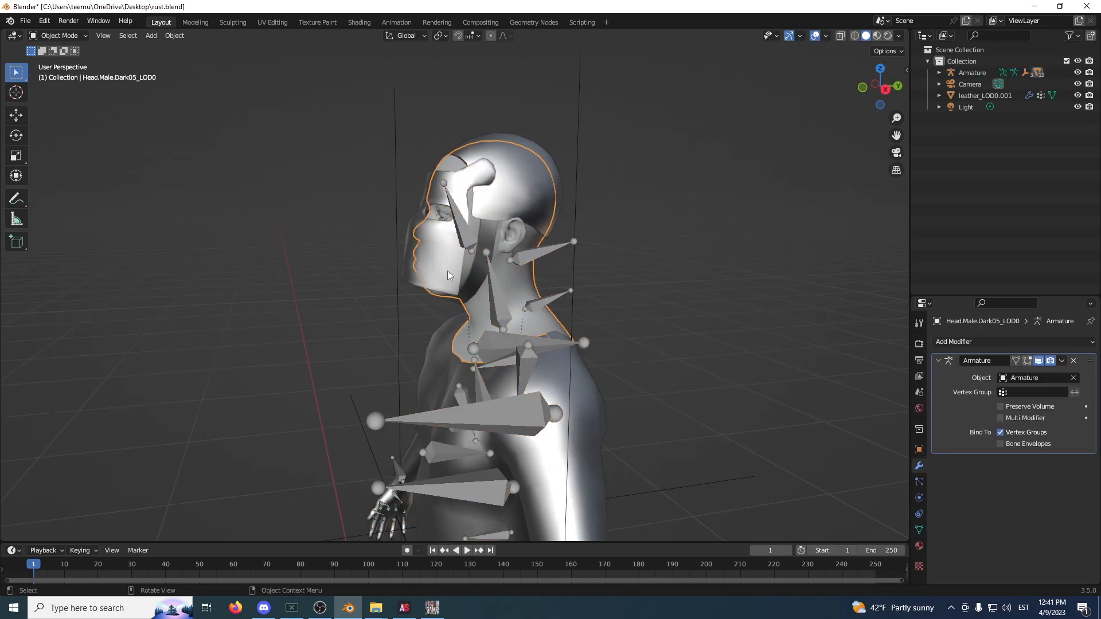
Transfer head weights to the metal mask by name, then rotate the head bone
click(60, 35)
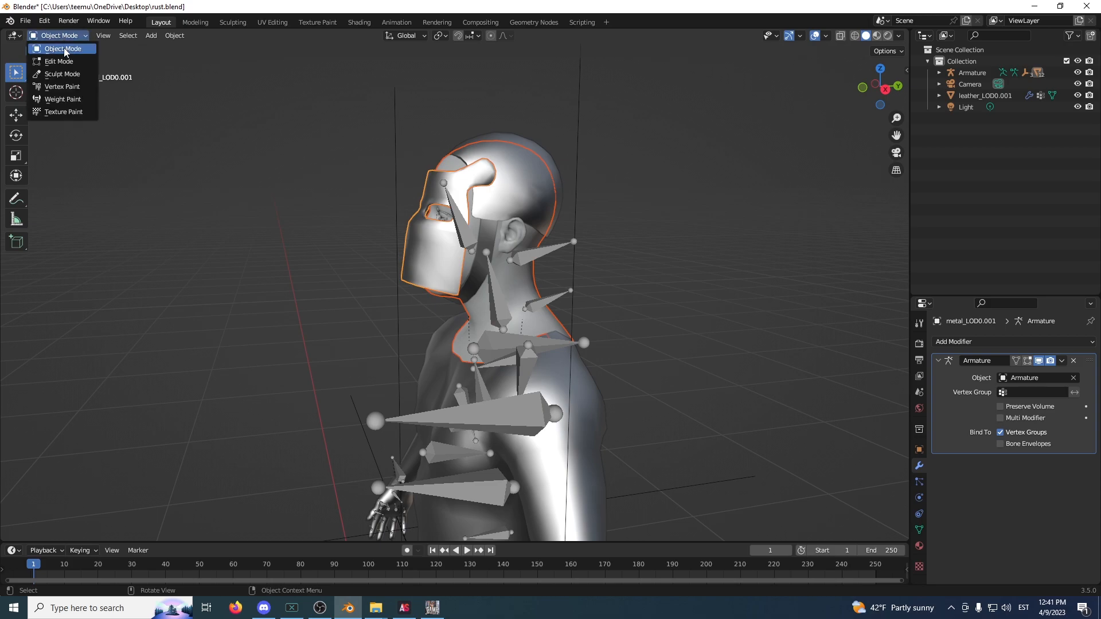
click(62, 85)
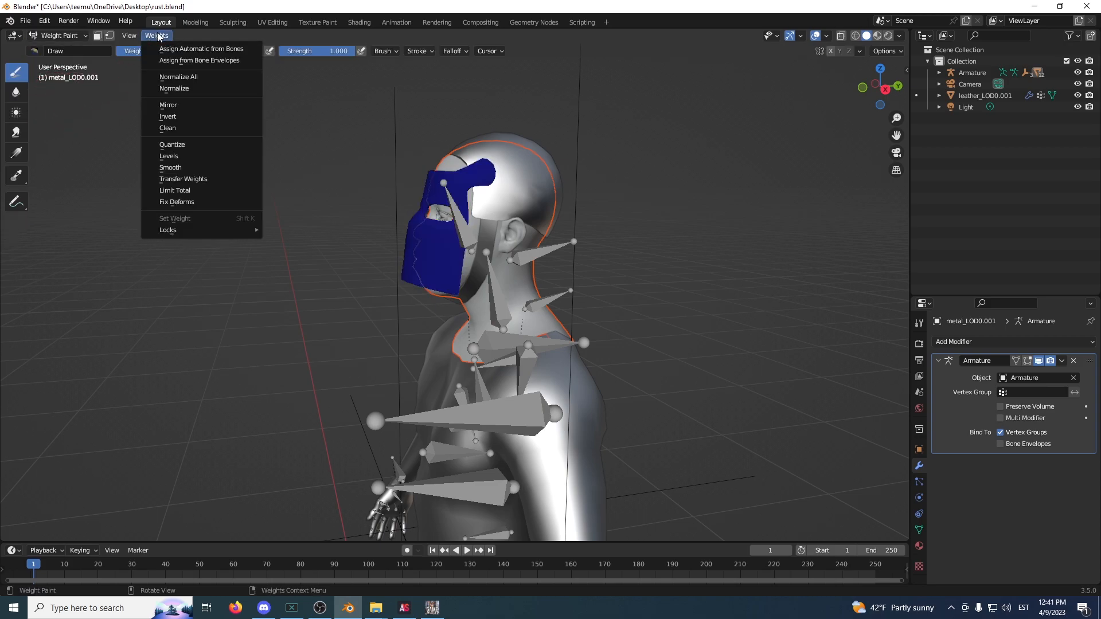
mouse_move(186, 181)
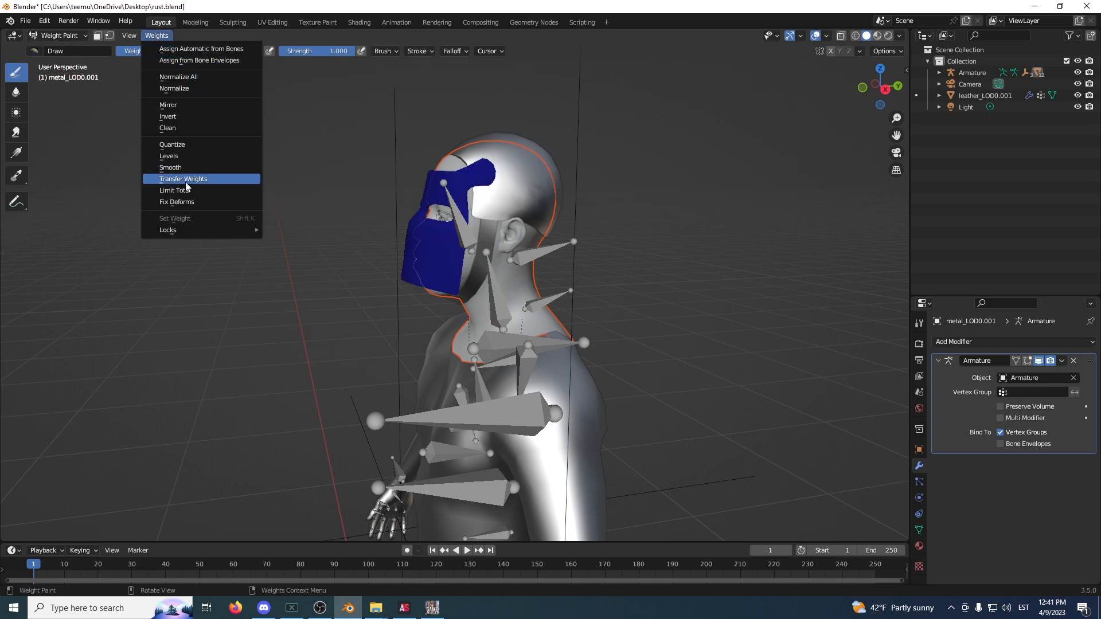
click(182, 178)
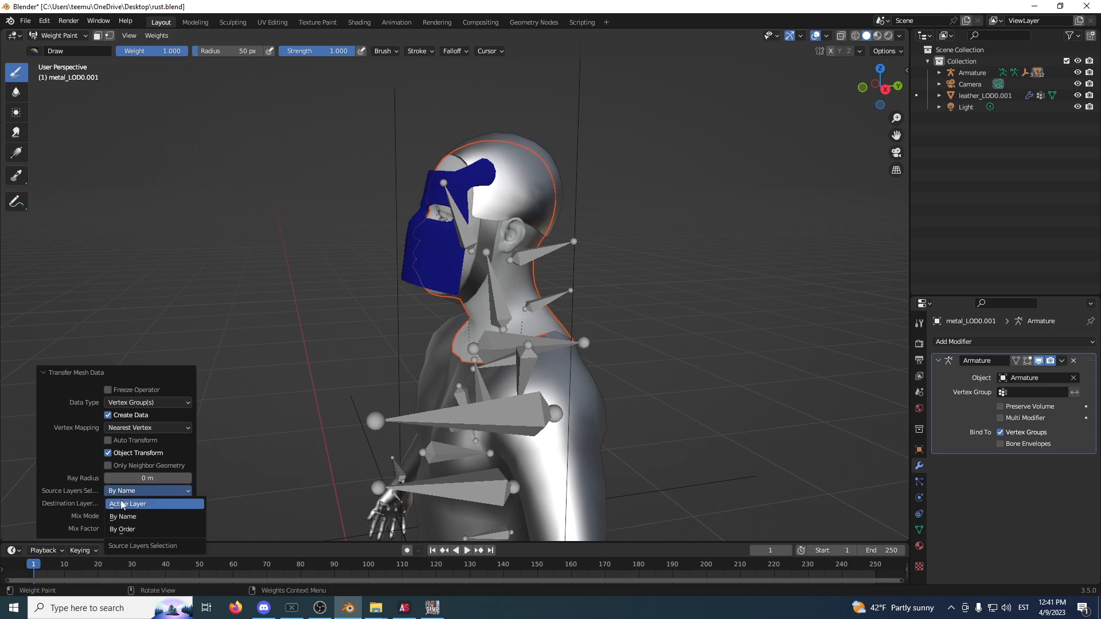
click(60, 35)
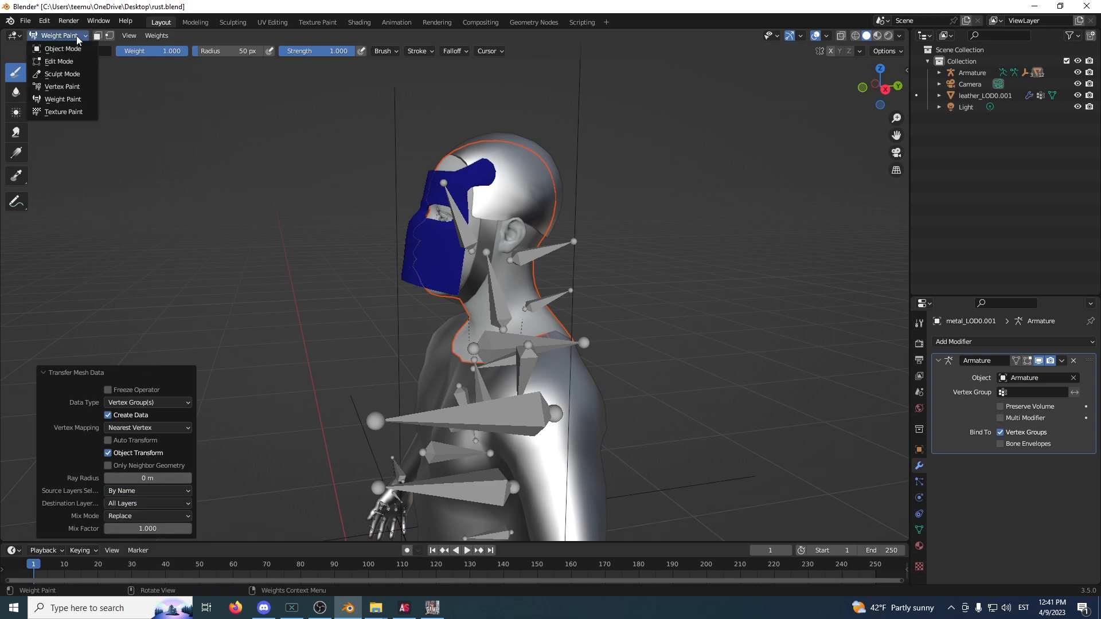
click(62, 48)
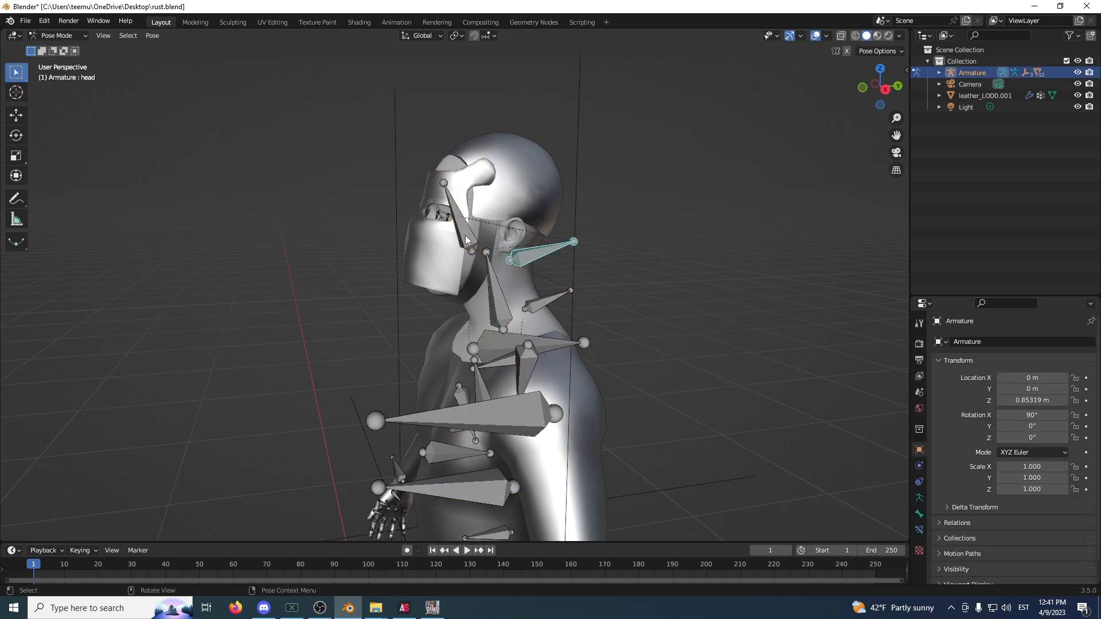
key(r)
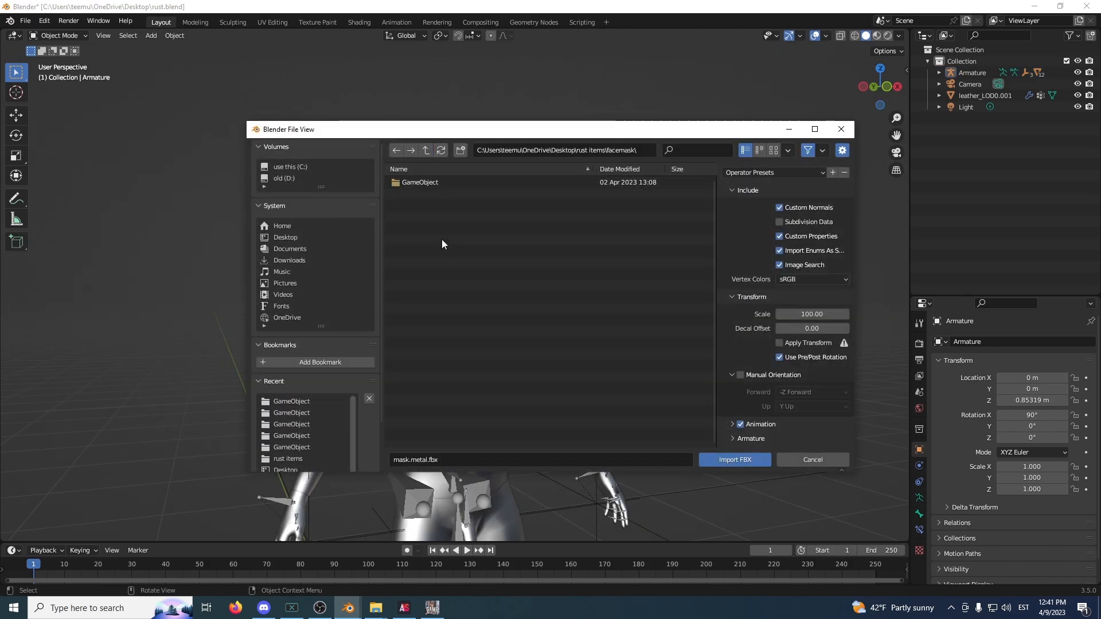
Delete Armature.001 and torso LOD1–LOD3, then unparent player_urban_torso_LOD0 keeping transformation
click(734, 460)
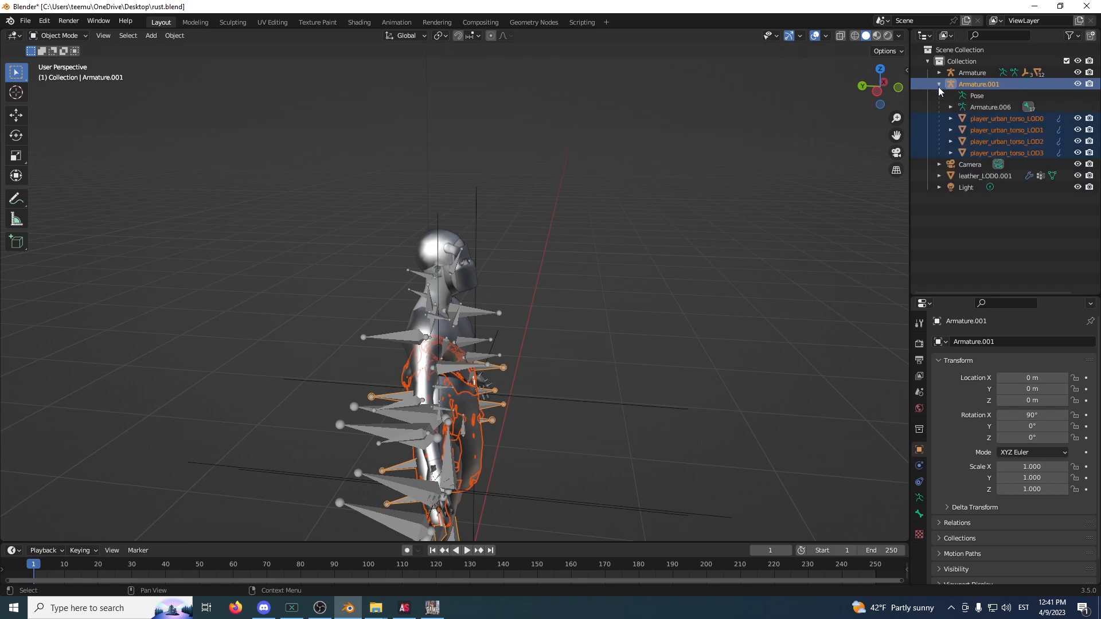
click(1005, 130)
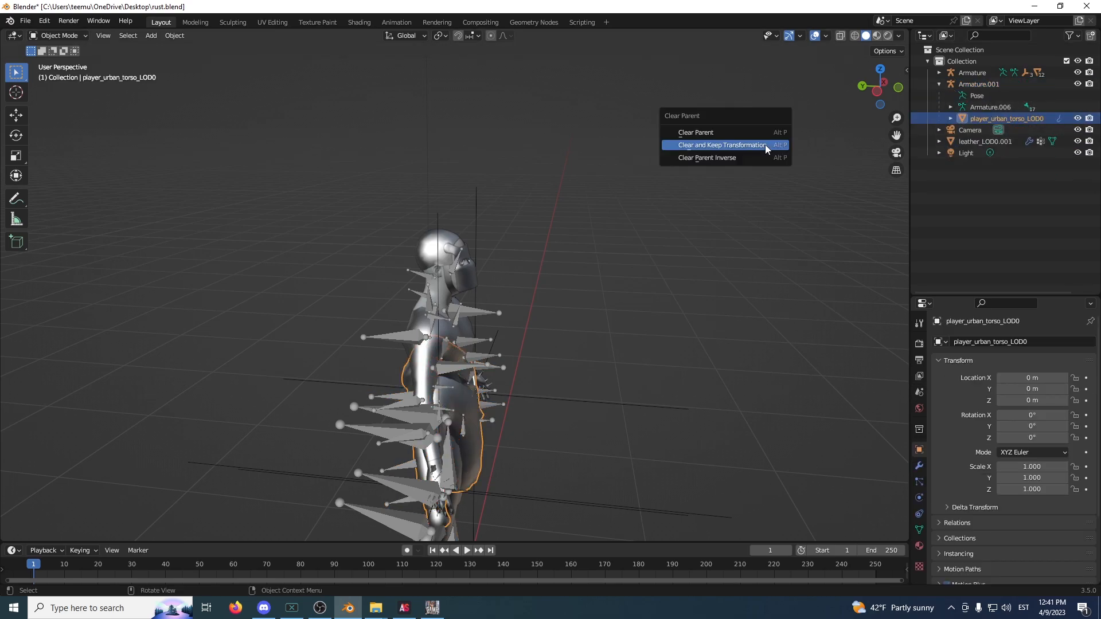
click(717, 145)
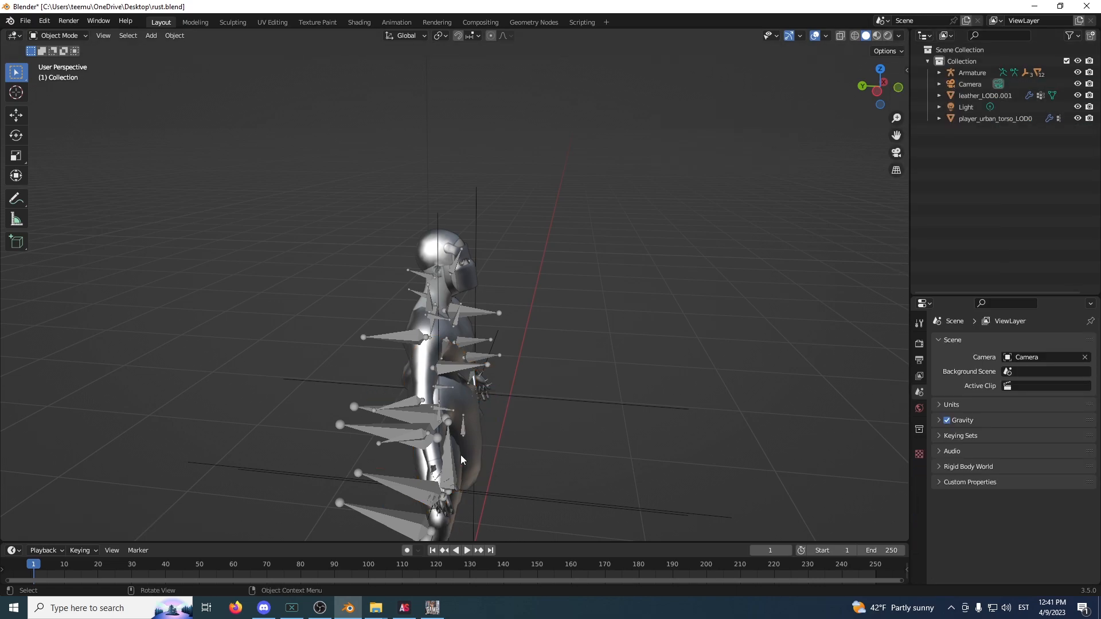
click(995, 118)
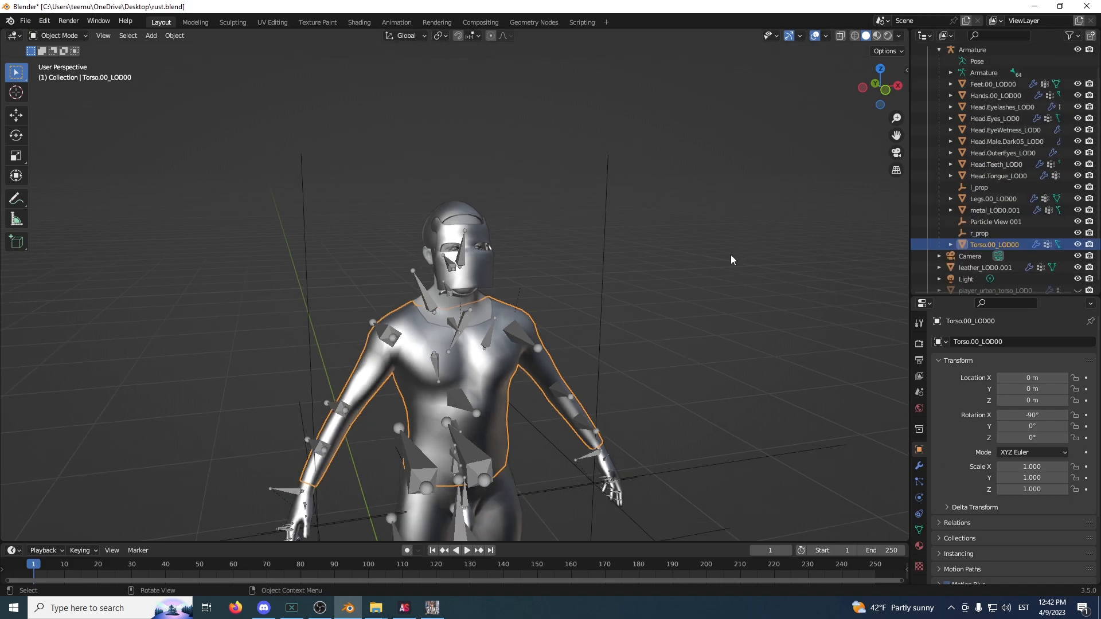
Hide Torso.00_LOD00 and select player_urban_torso_LOD0
click(1078, 245)
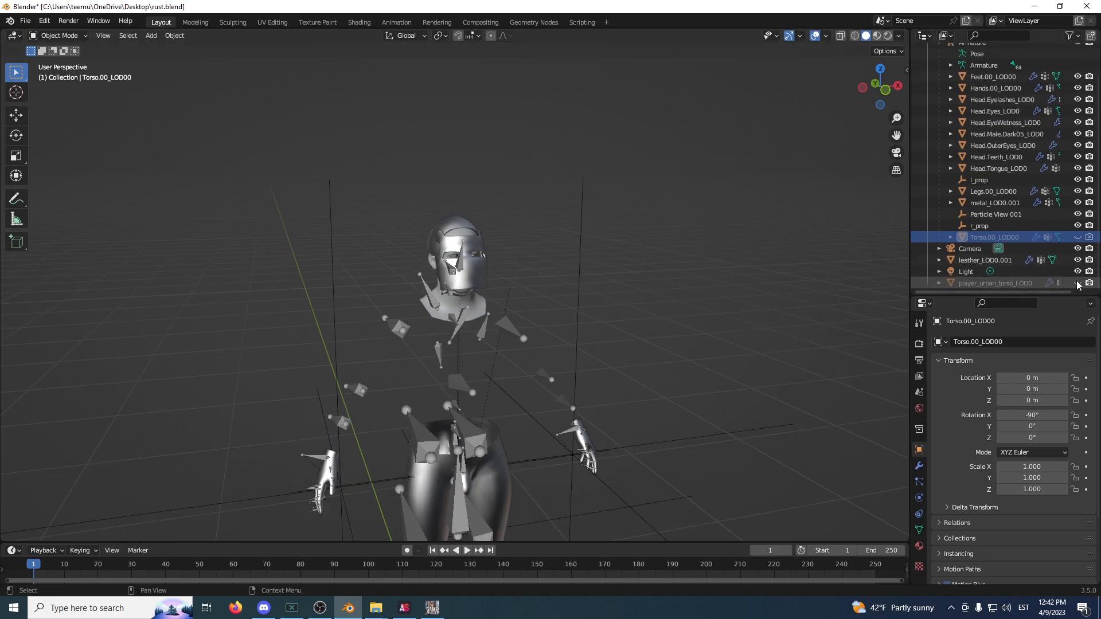
click(993, 283)
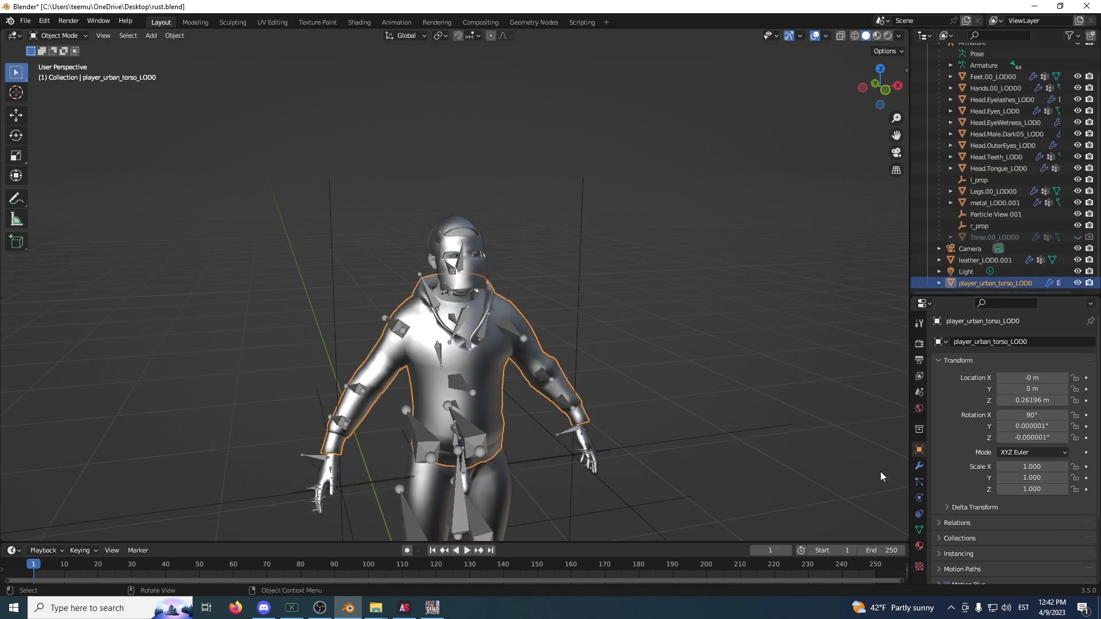
Give player_urban_torso_LOD0 an Armature modifier with Object set to Armature
click(918, 466)
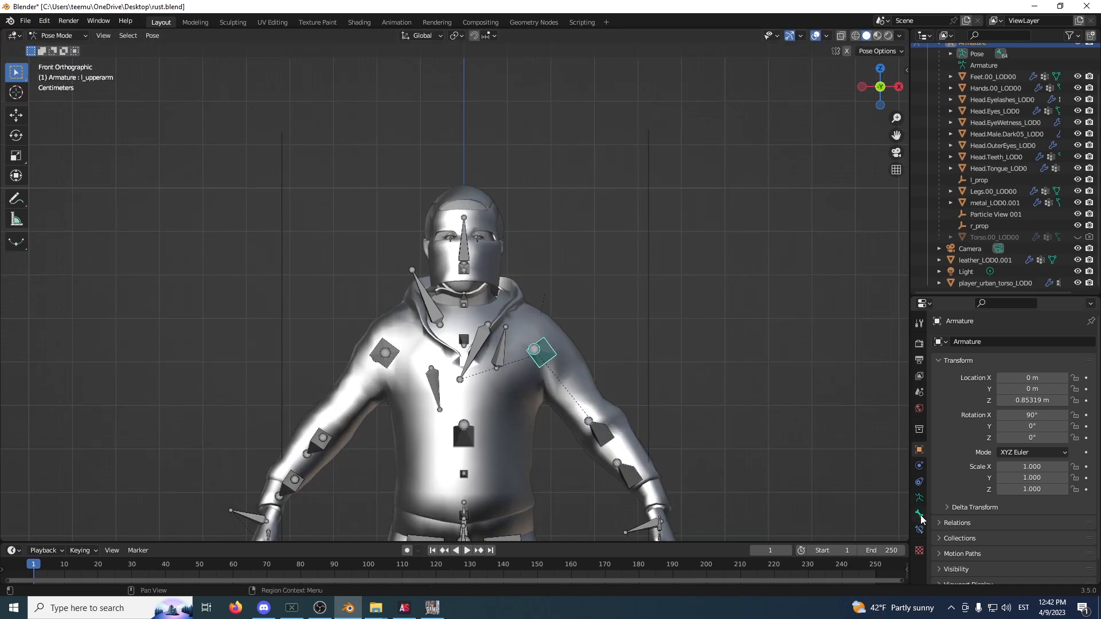
click(919, 465)
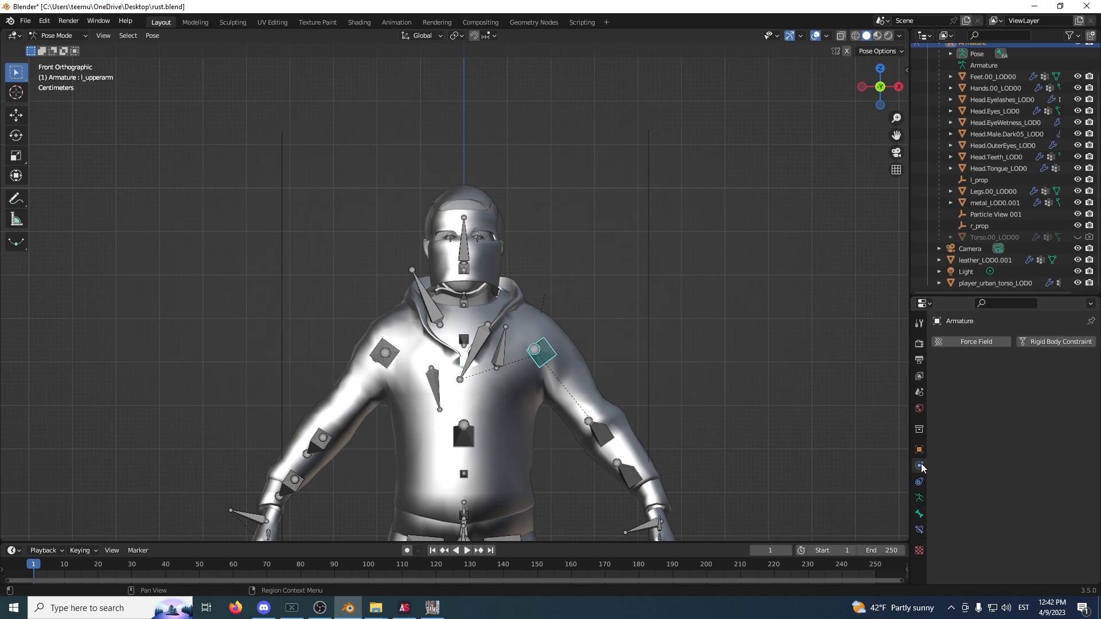
click(57, 35)
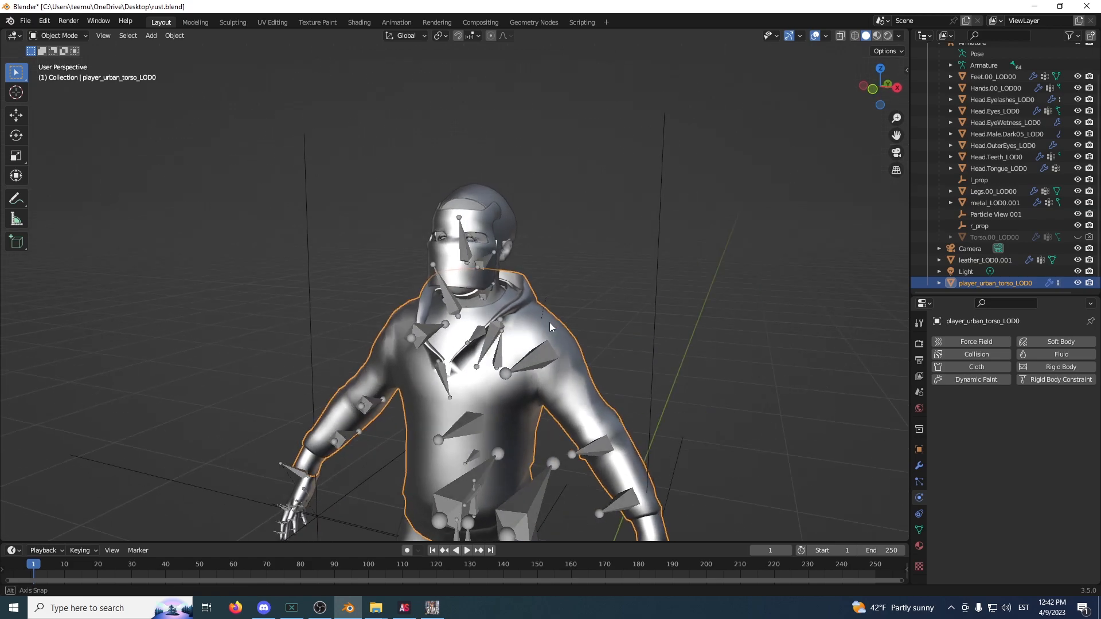
click(917, 466)
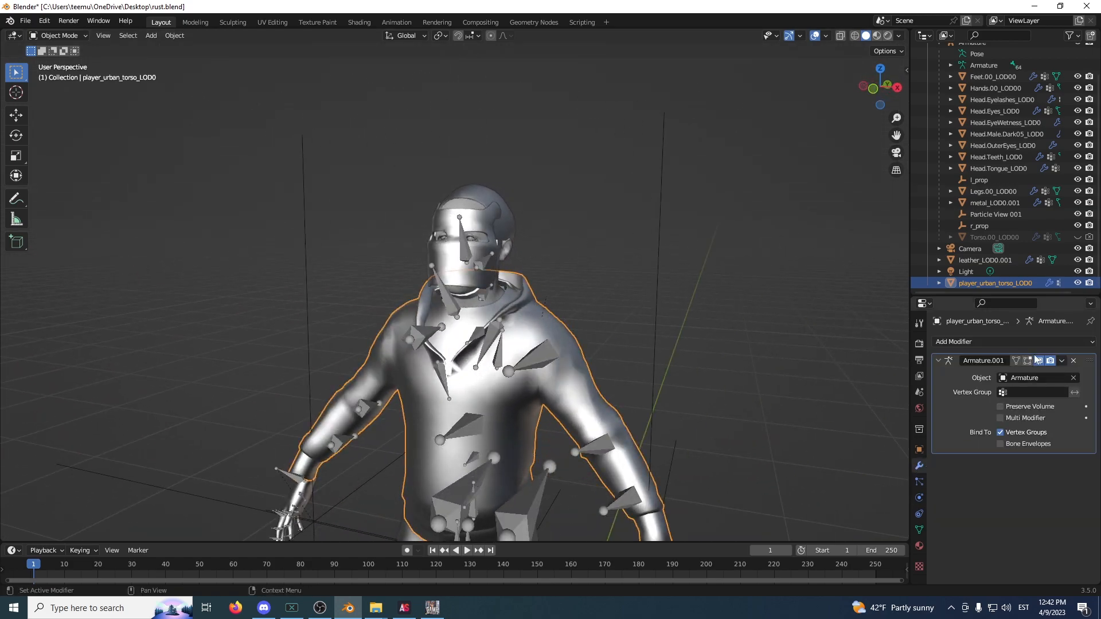
click(954, 341)
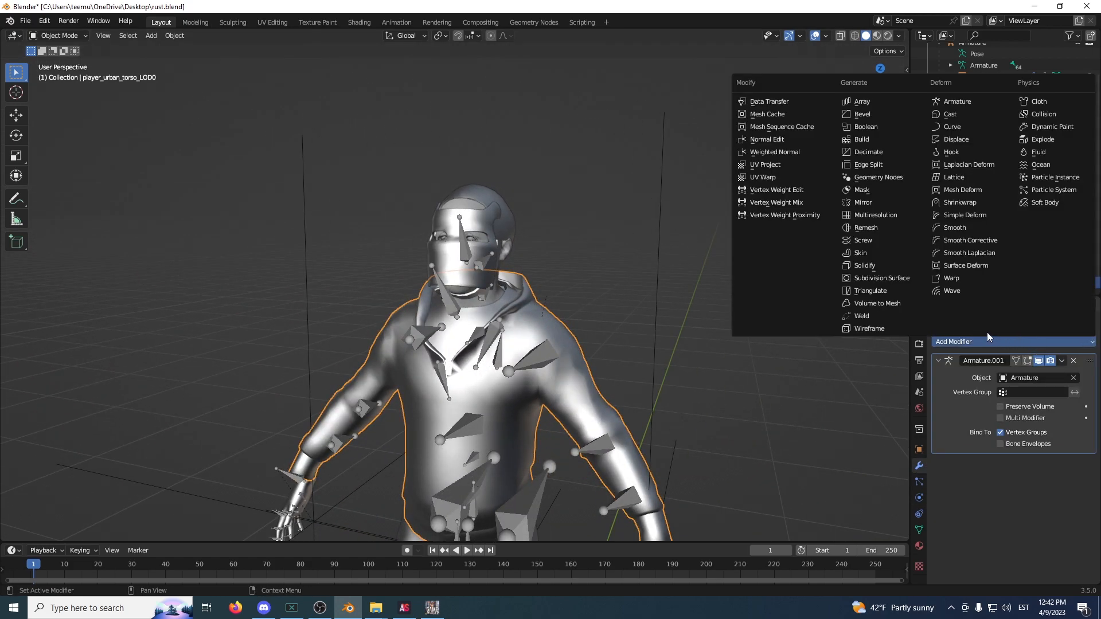
click(600, 364)
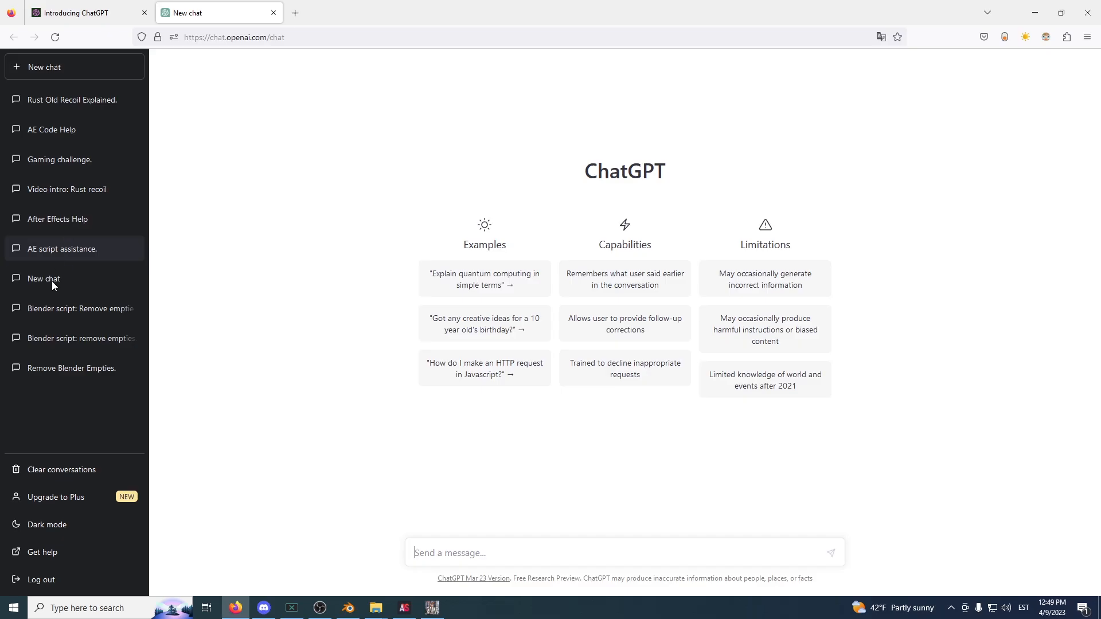
Open the 'Blender script: Remove empties' chat and copy its LOD1/LOD2/LOD3 removal script
click(77, 338)
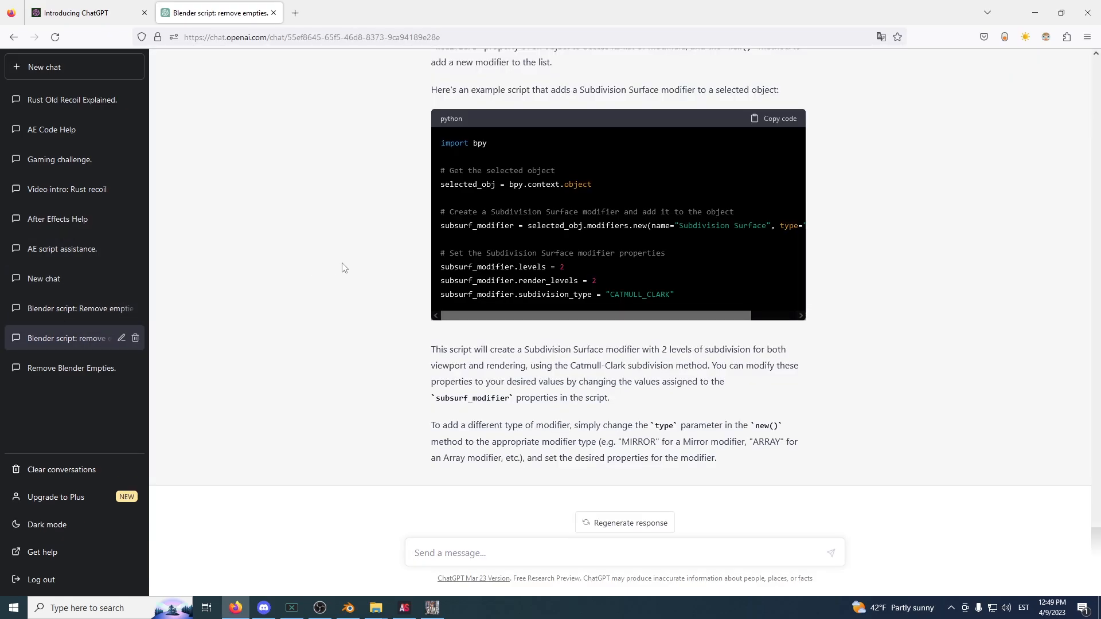
scroll(down, 3)
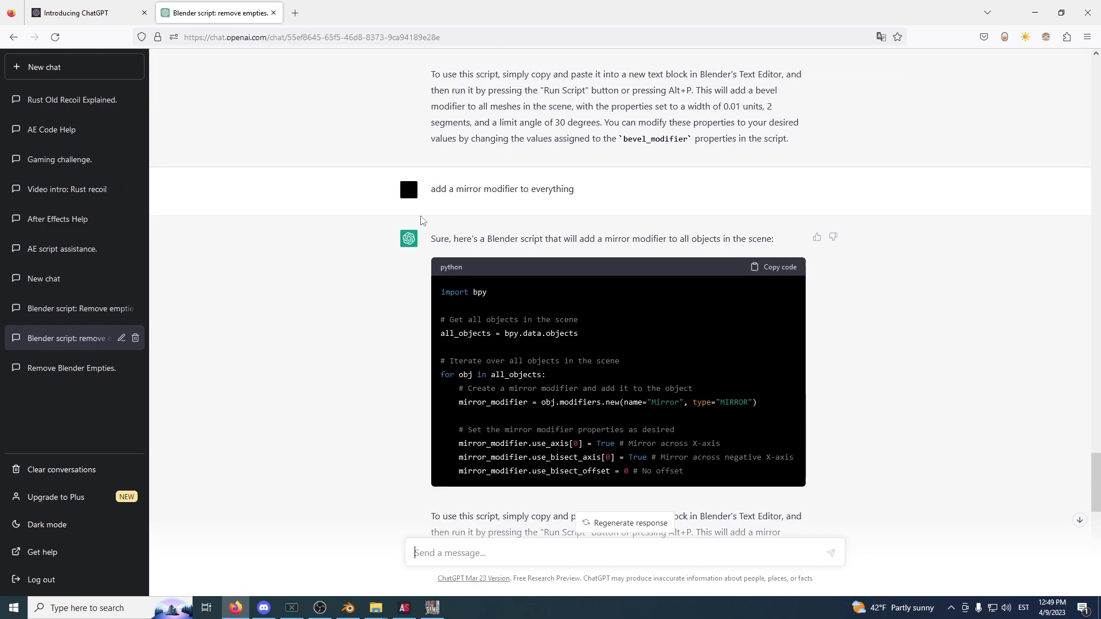
scroll(up, 3)
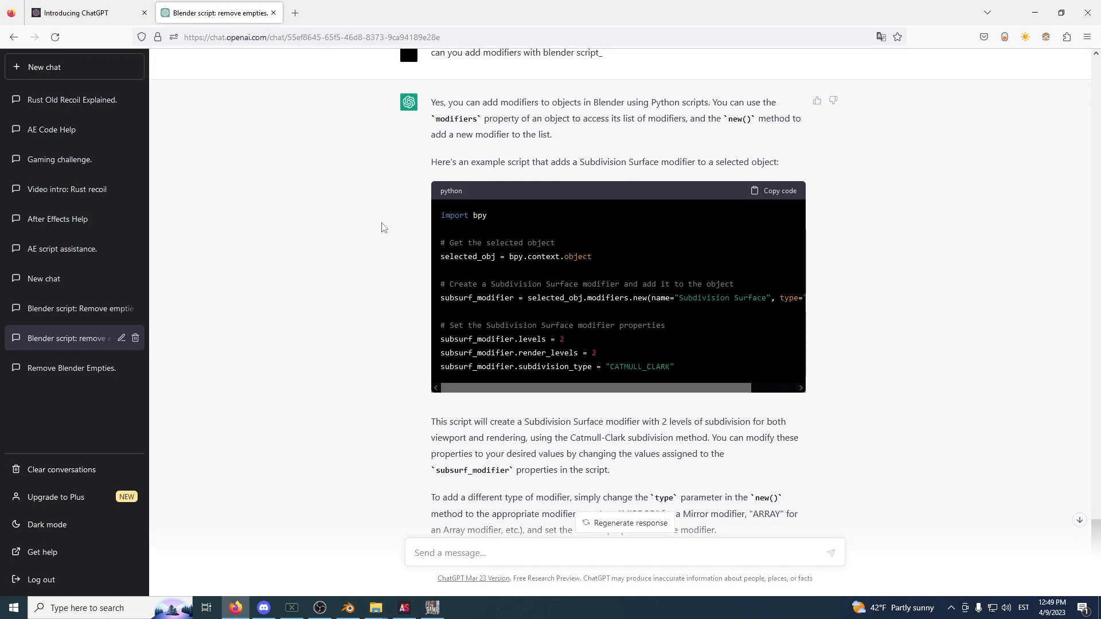
scroll(up, 3)
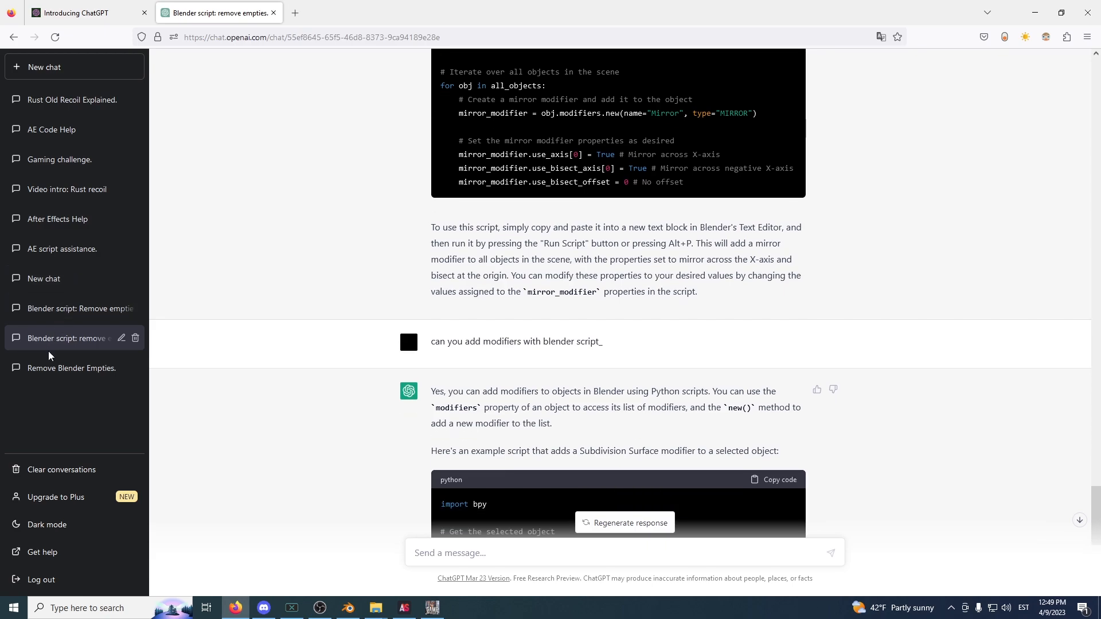
click(70, 309)
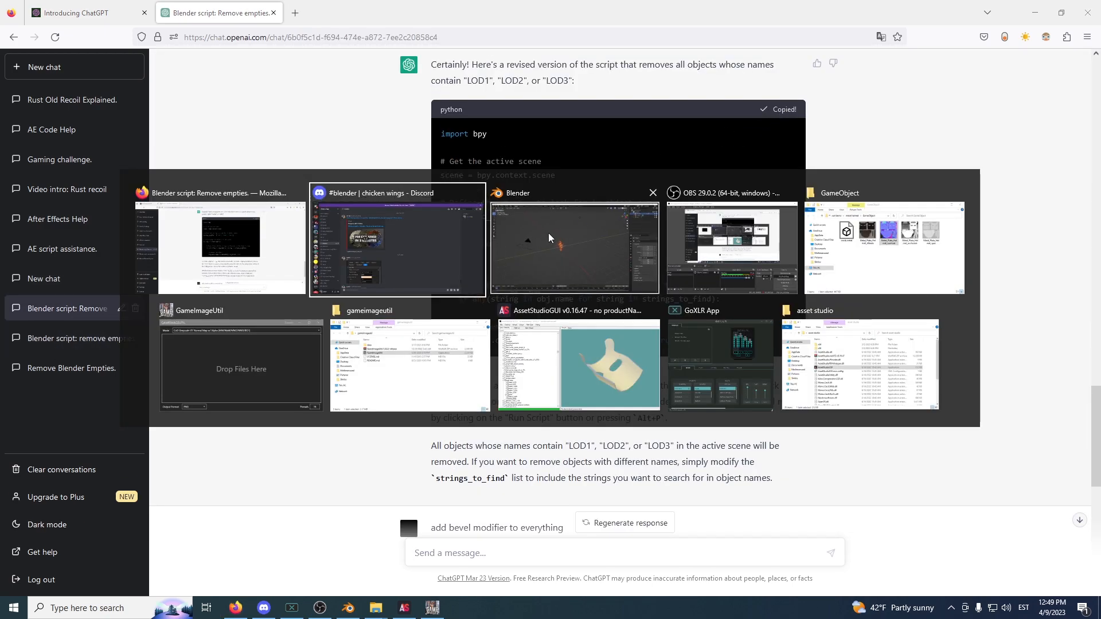
Run a new script deleting LOD1–LOD3, Female, Light and Asian objects, then return to Layout
click(572, 246)
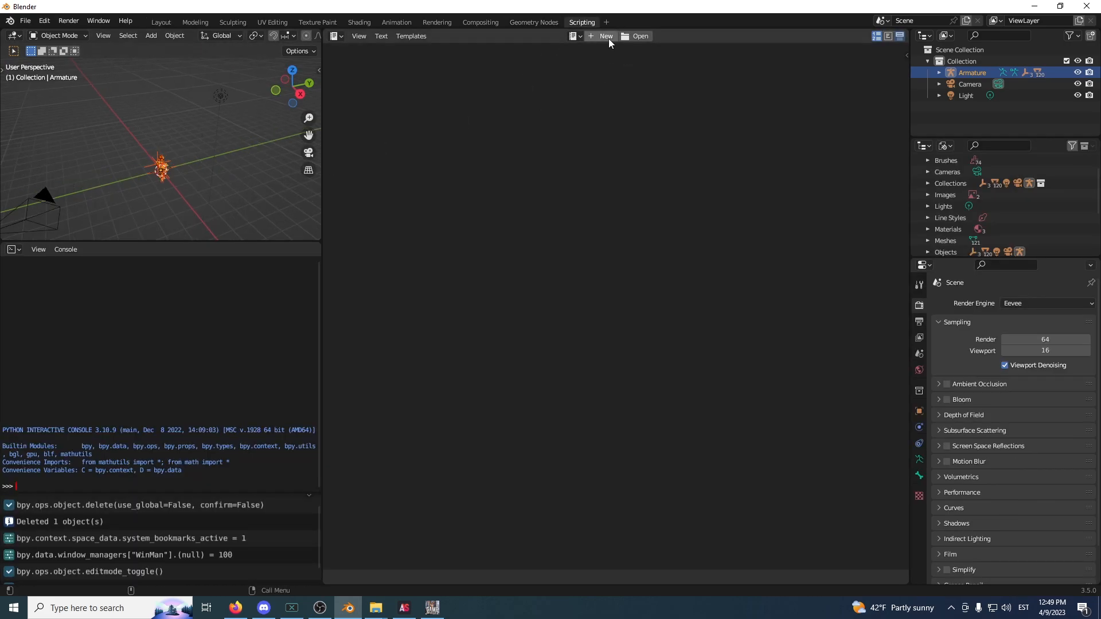
click(604, 36)
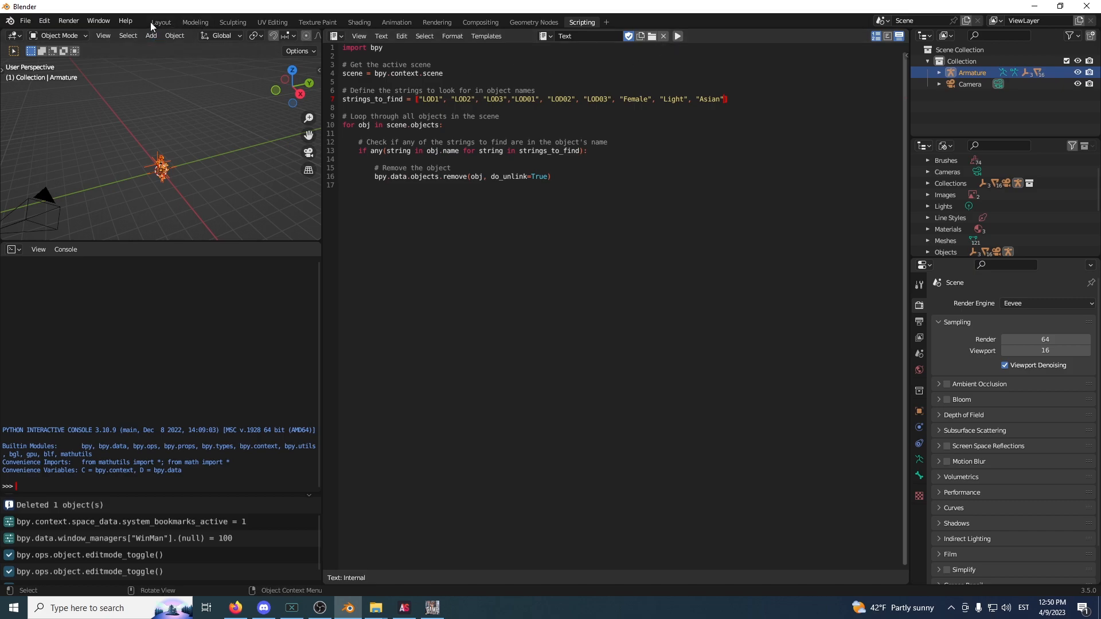
click(160, 22)
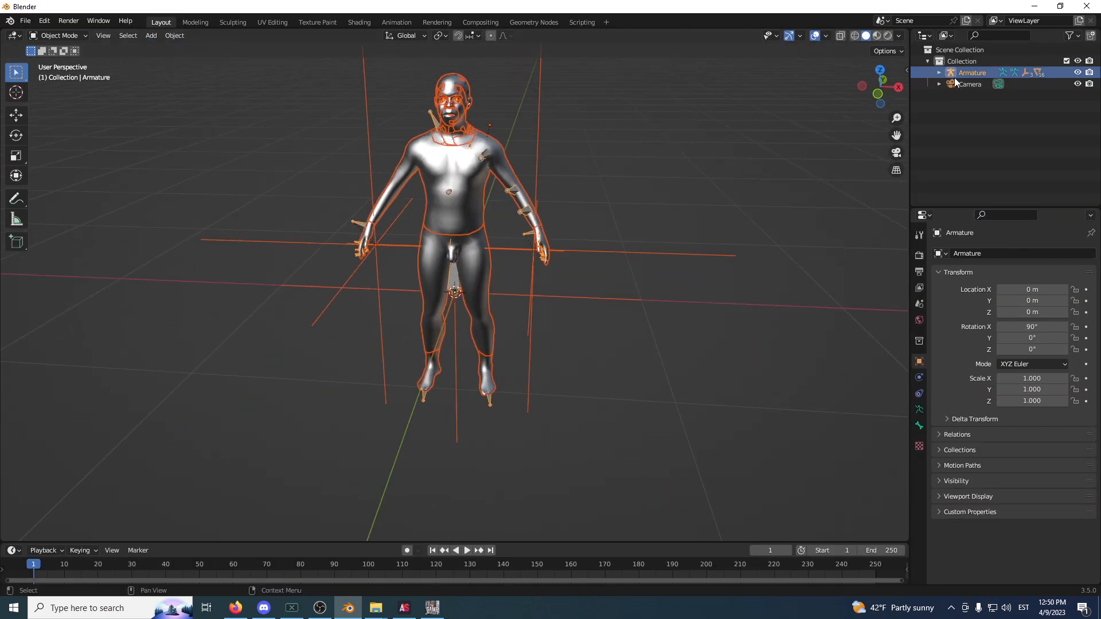
Rotate the armature's head to check the eyes, then pick the eye meshes
click(1010, 83)
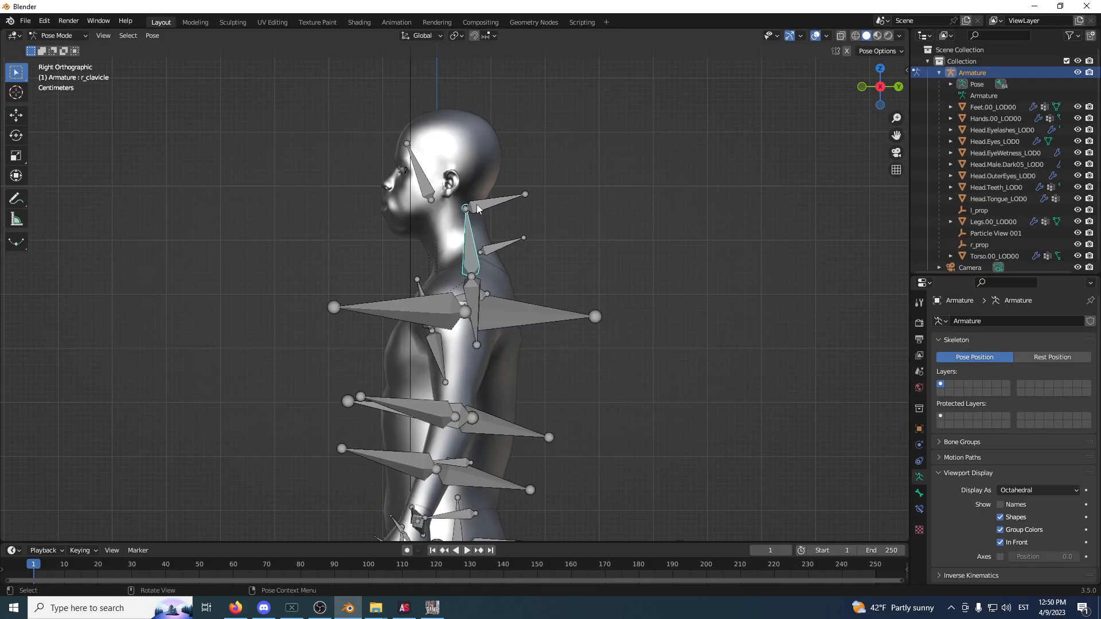
key(r)
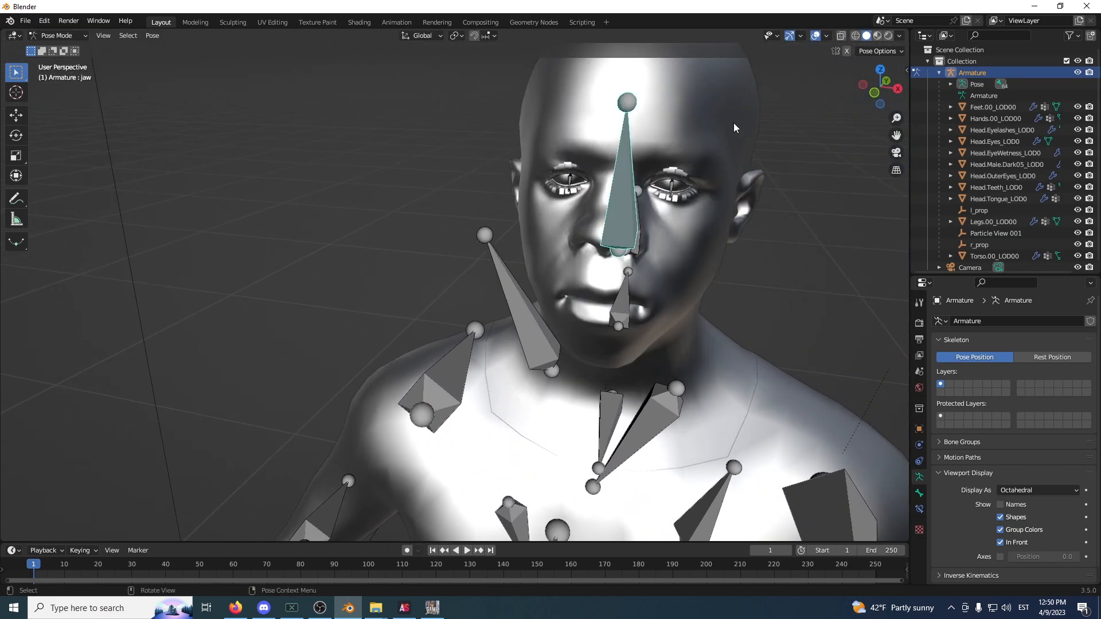
click(1005, 165)
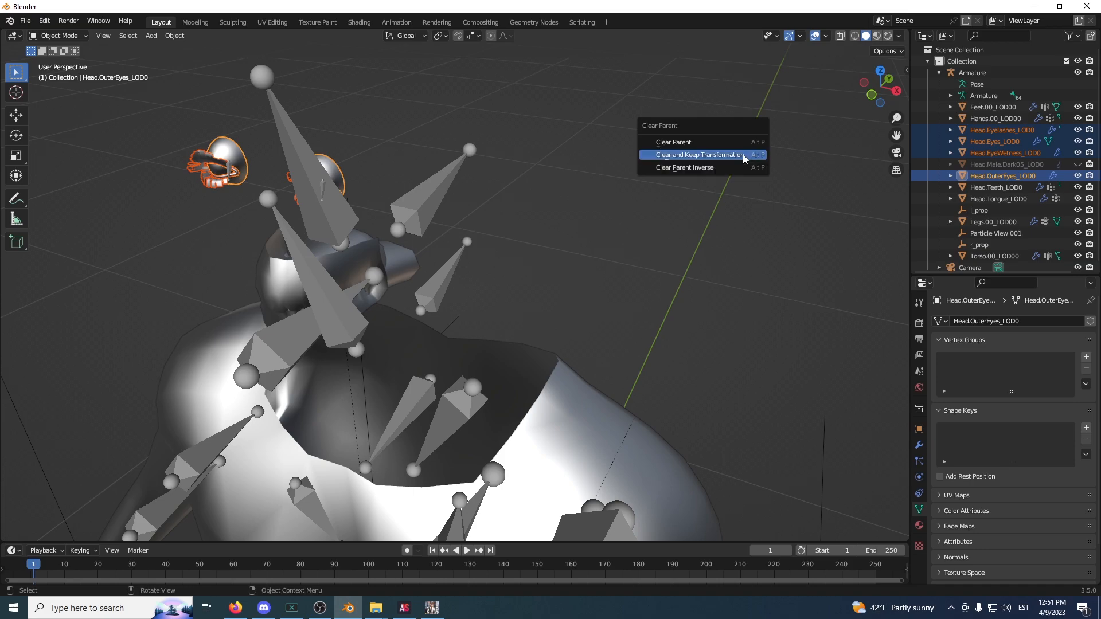
Clear the eye meshes' parent keeping transforms, add Armature, and pick its head bone
click(696, 154)
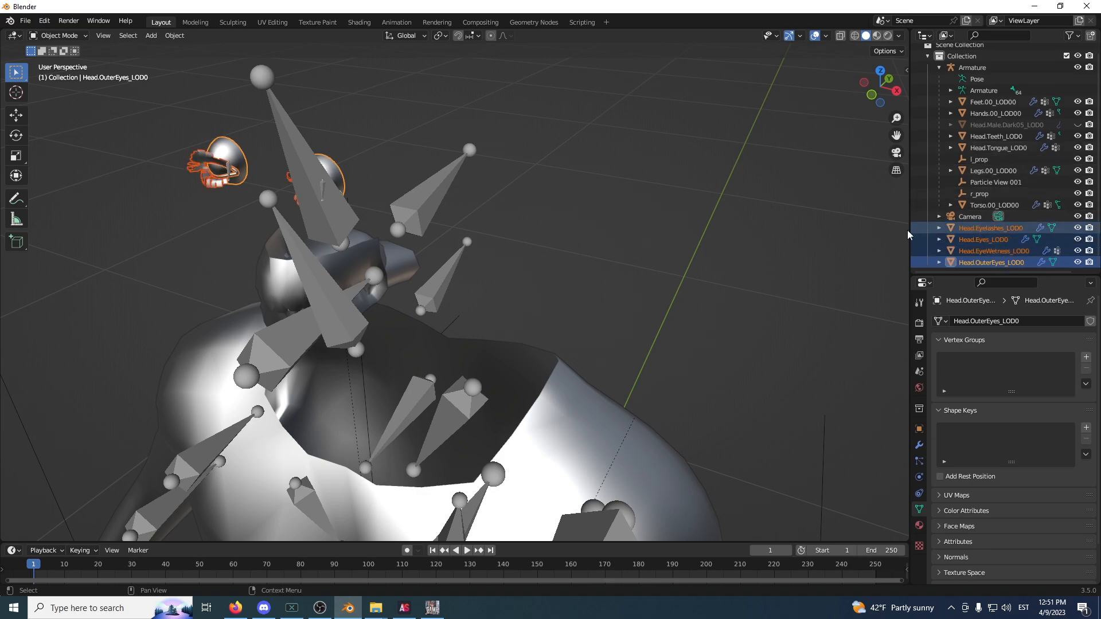
click(983, 66)
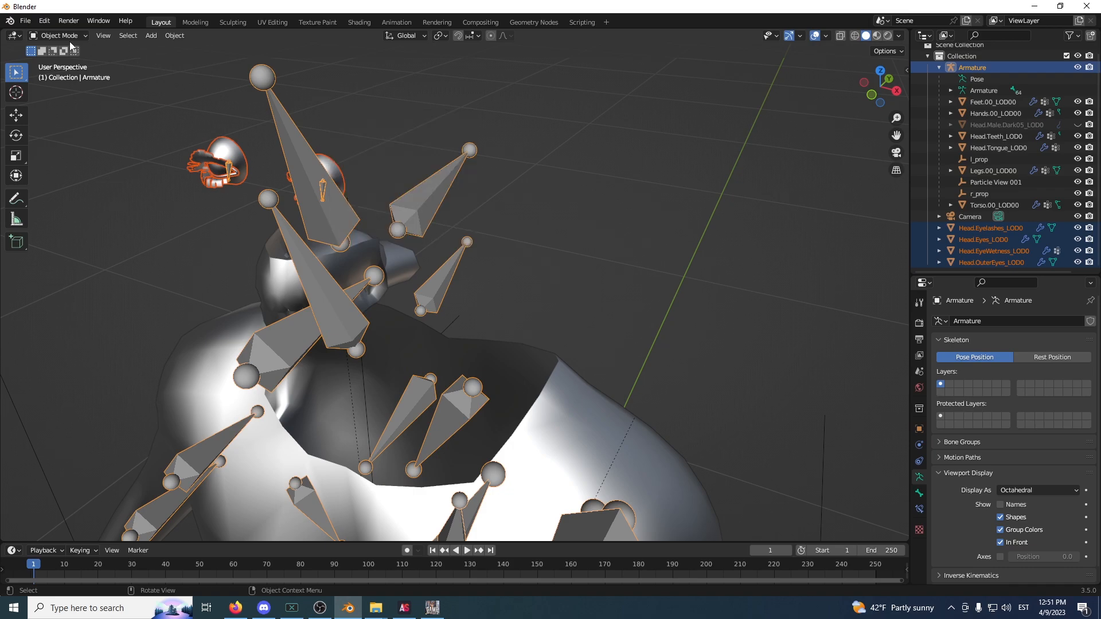
click(428, 200)
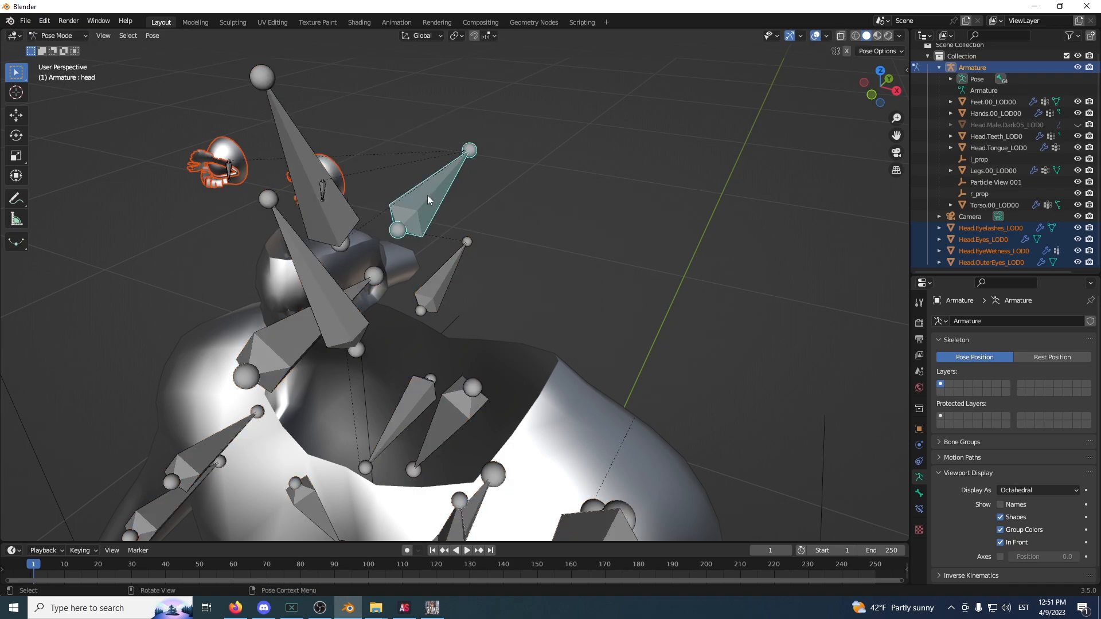